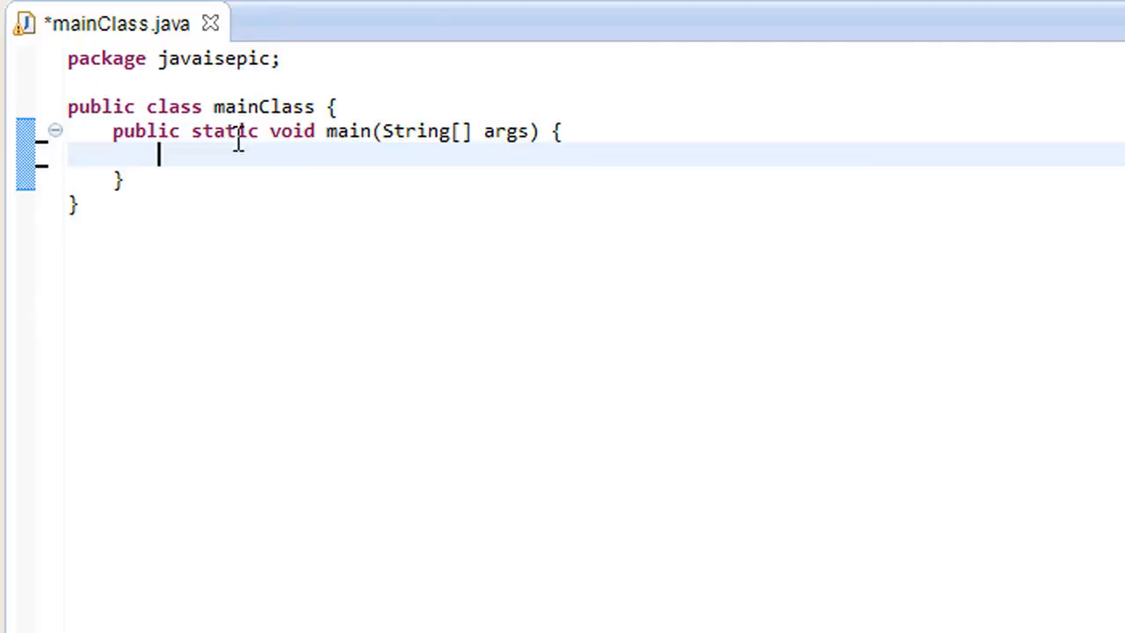
pyautogui.moveTo(279, 151)
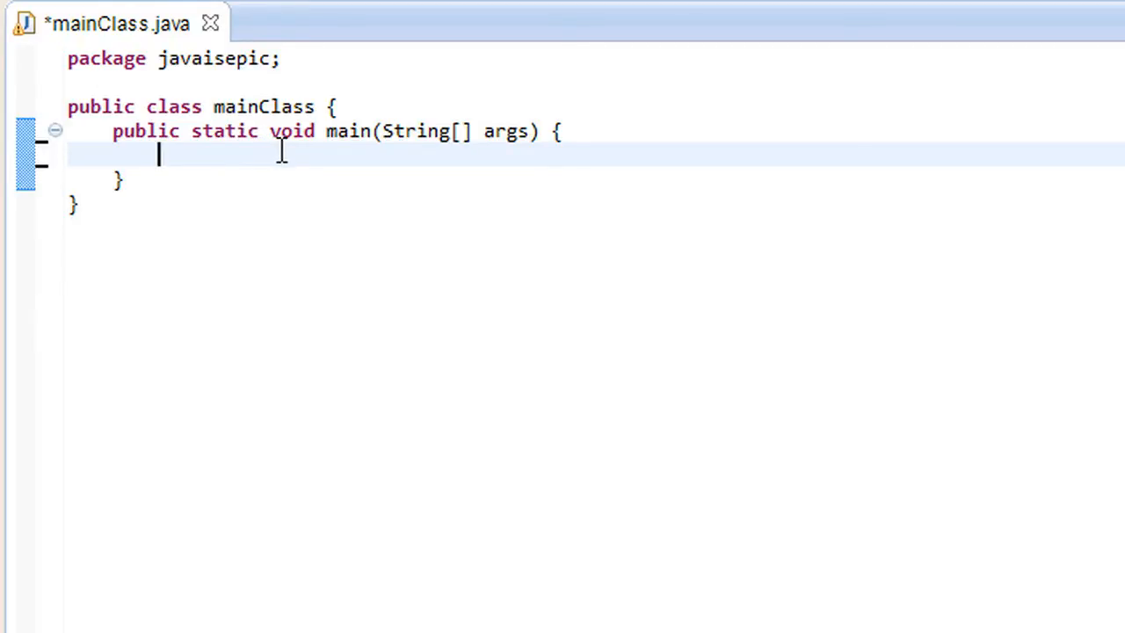
# - Declare int x, y in main and assign both (Integer) null
pyautogui.write('int x,y,')
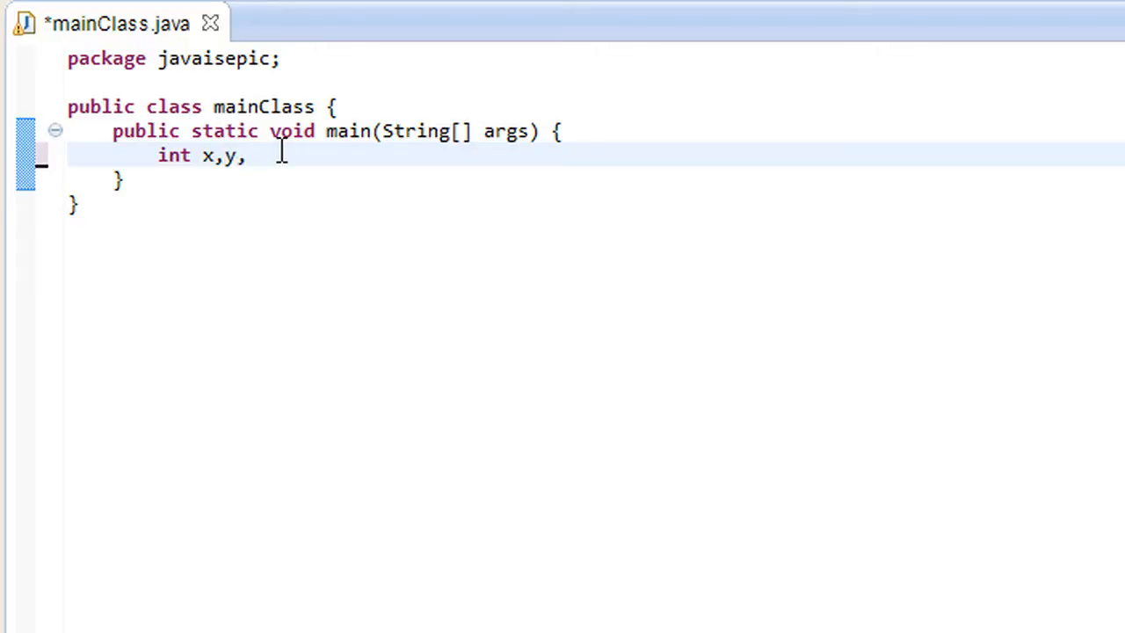
pyautogui.write(';')
pyautogui.write('x =')
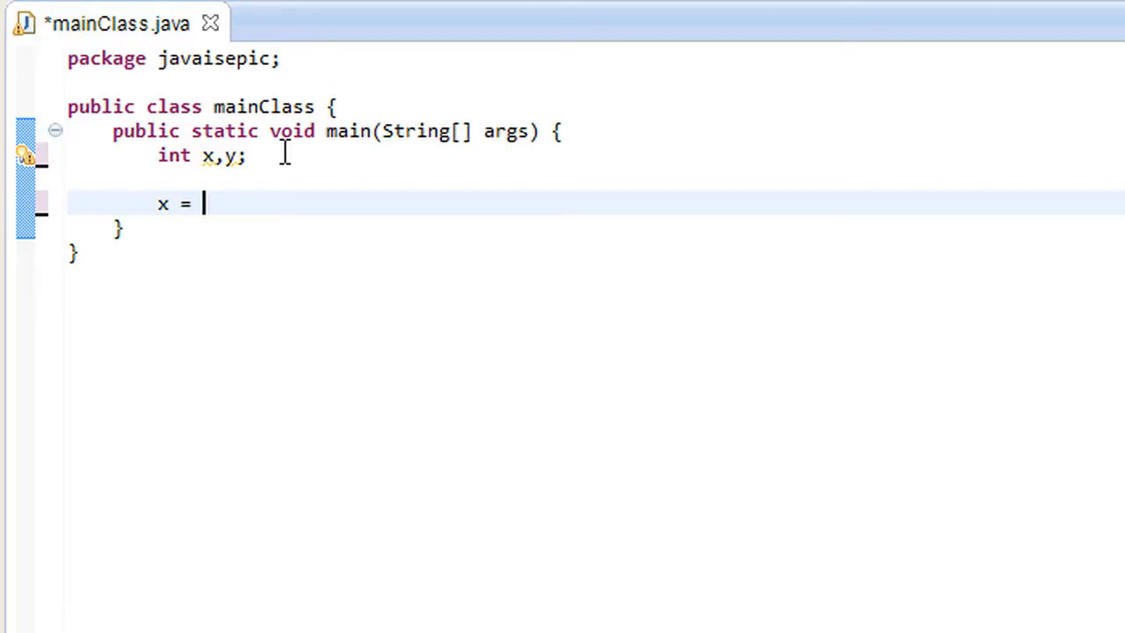
pyautogui.write('null;')
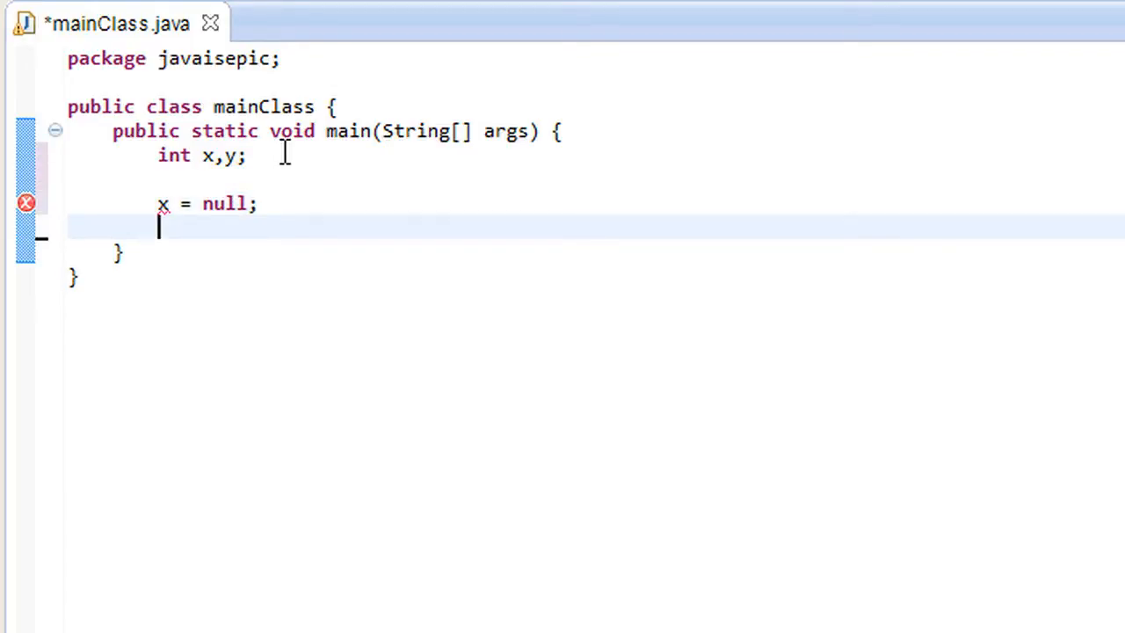
pyautogui.write('y = null;')
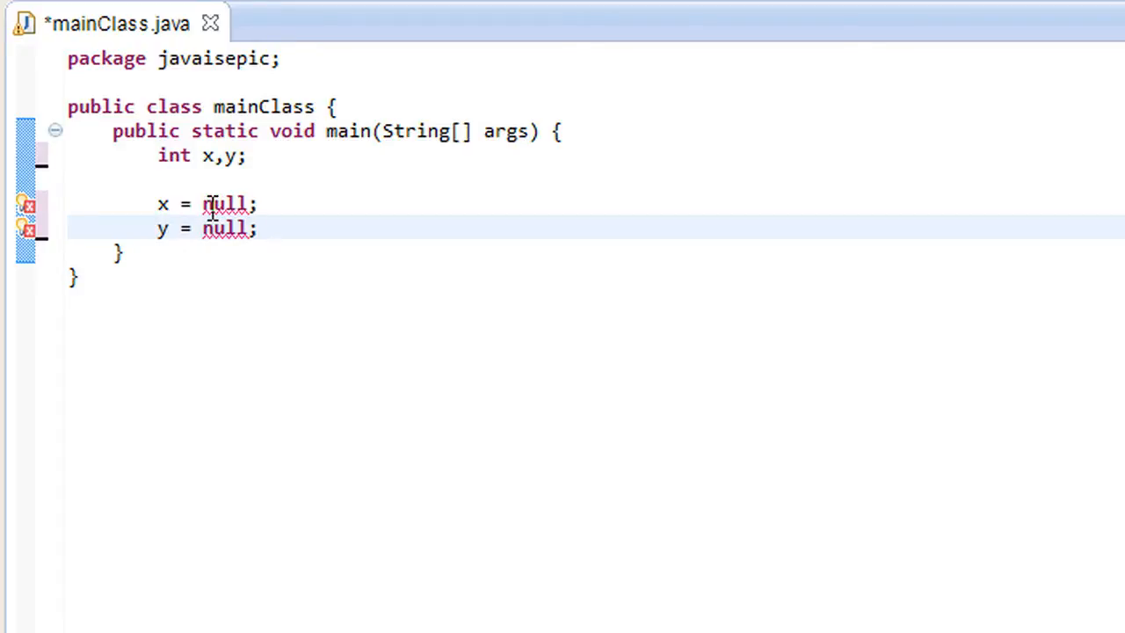
pyautogui.write('(Integer)')
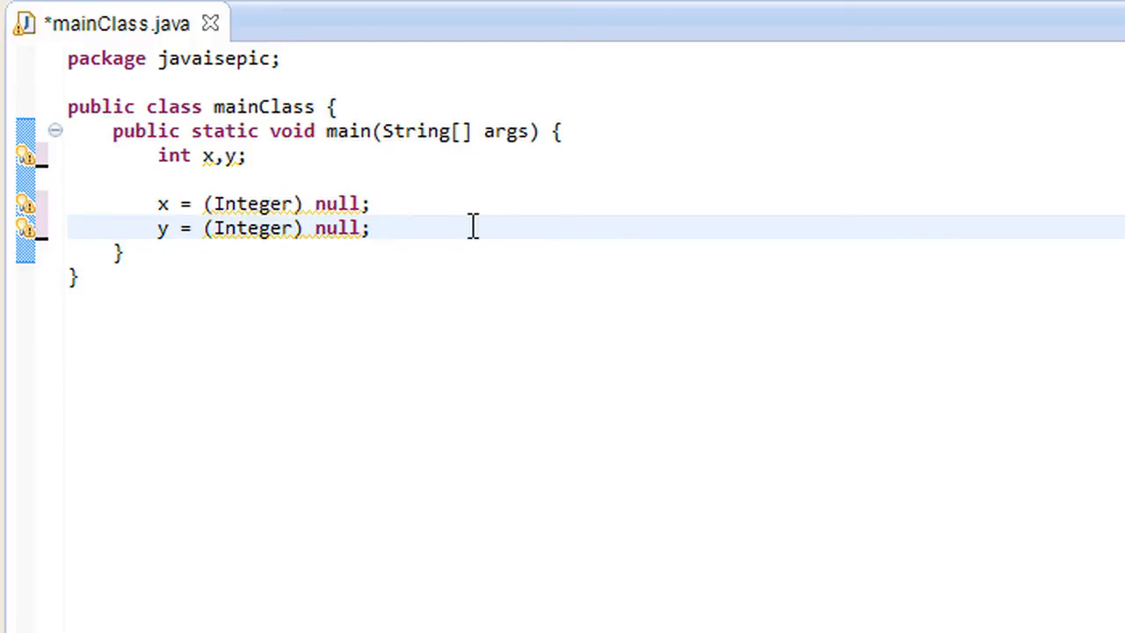
# - Add a System.out.println line printing the product x*y
pyautogui.write('sy')
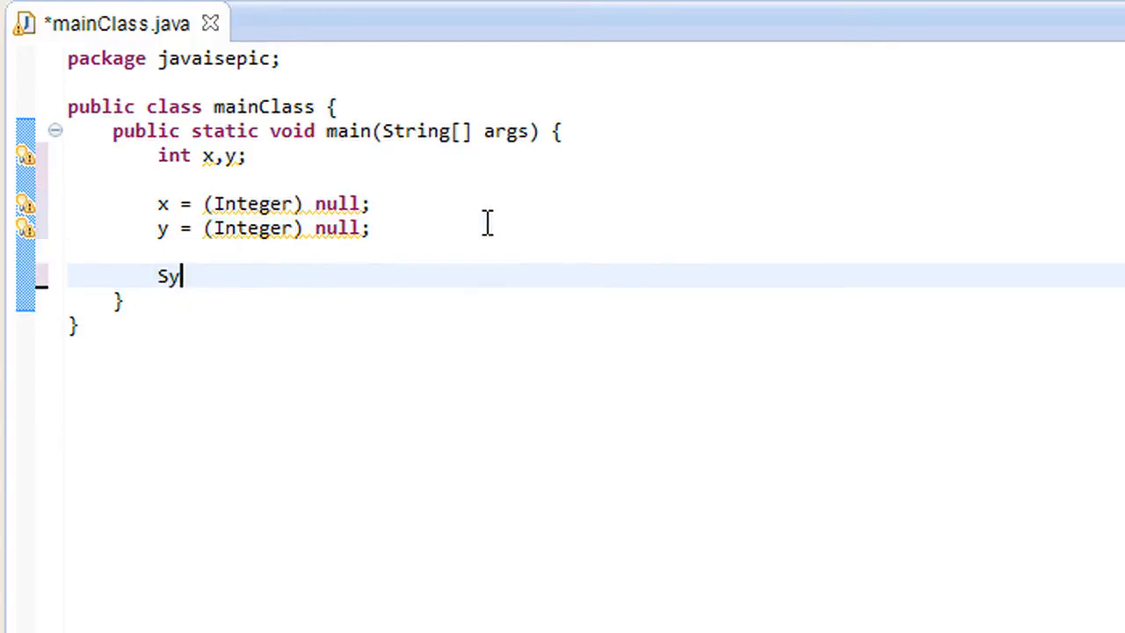
pyautogui.write('//some time later...')
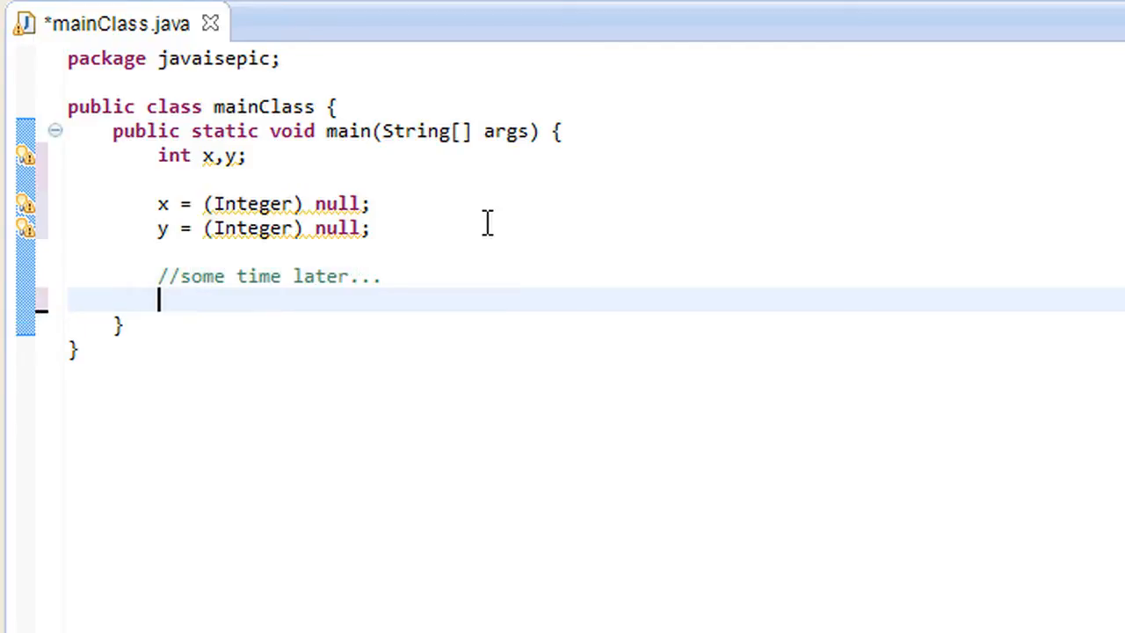
pyautogui.write('s')
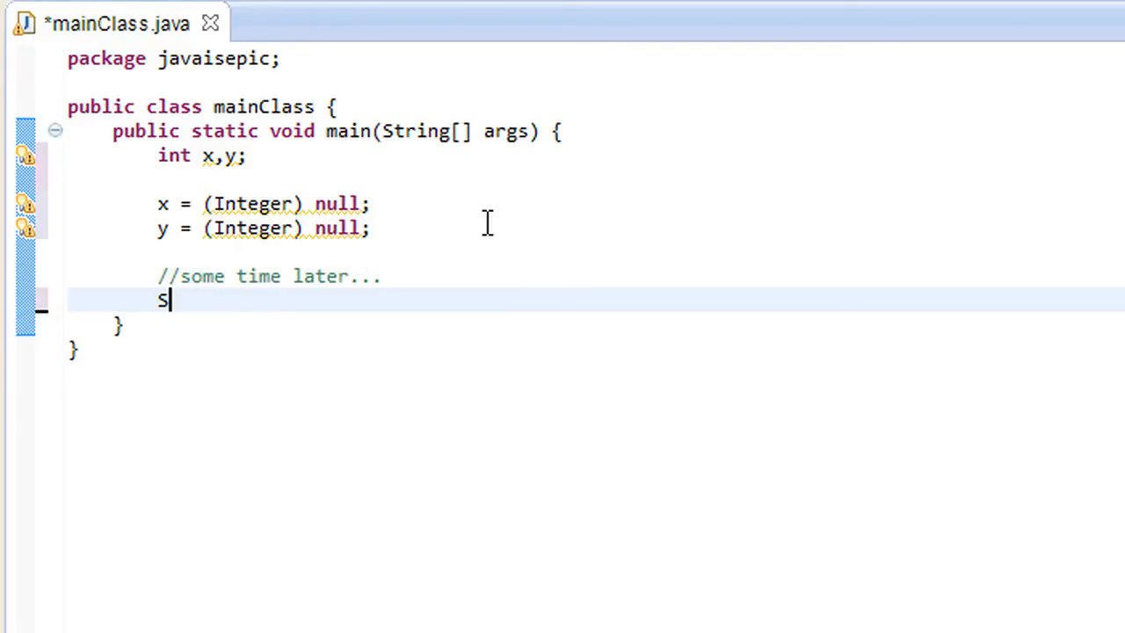
pyautogui.write('ystem.our.')
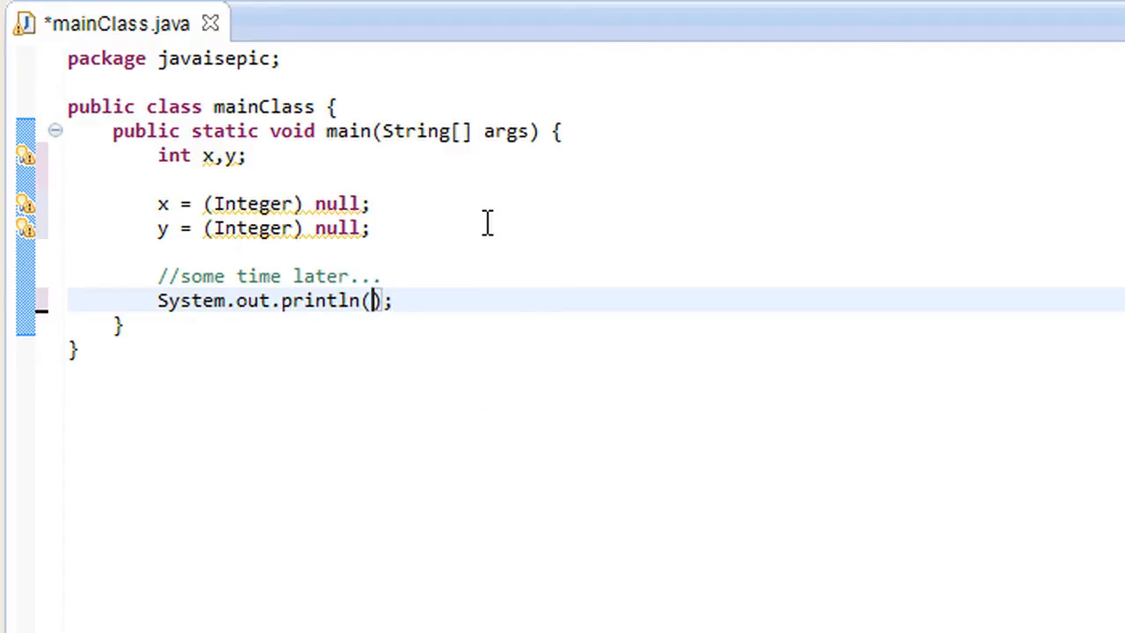
pyautogui.write('"Product:')
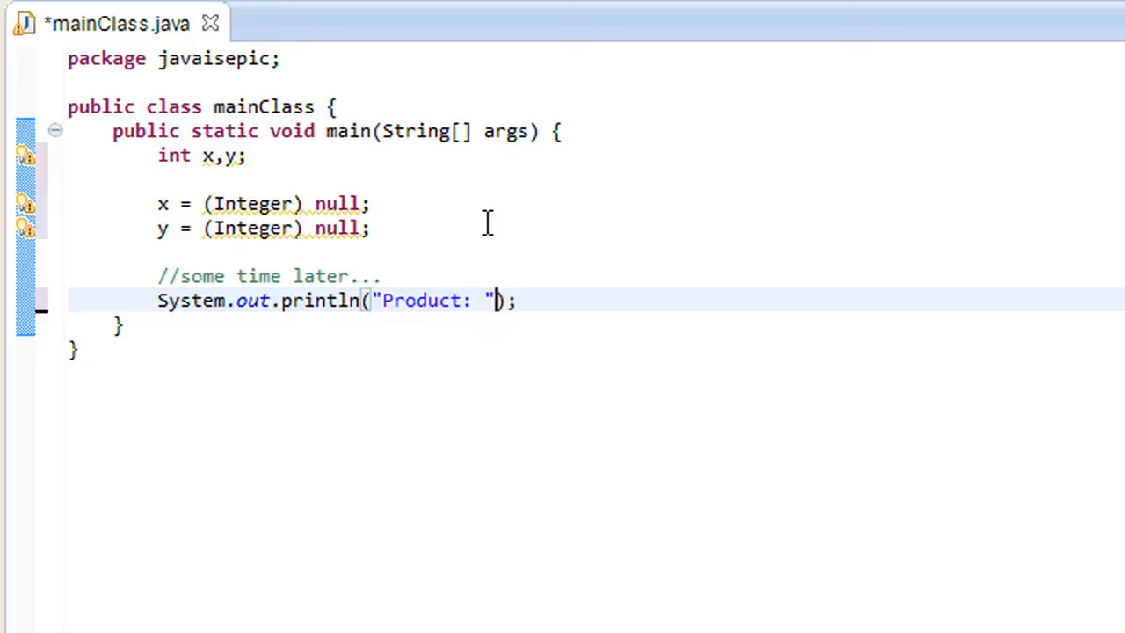
pyautogui.write('+ x')
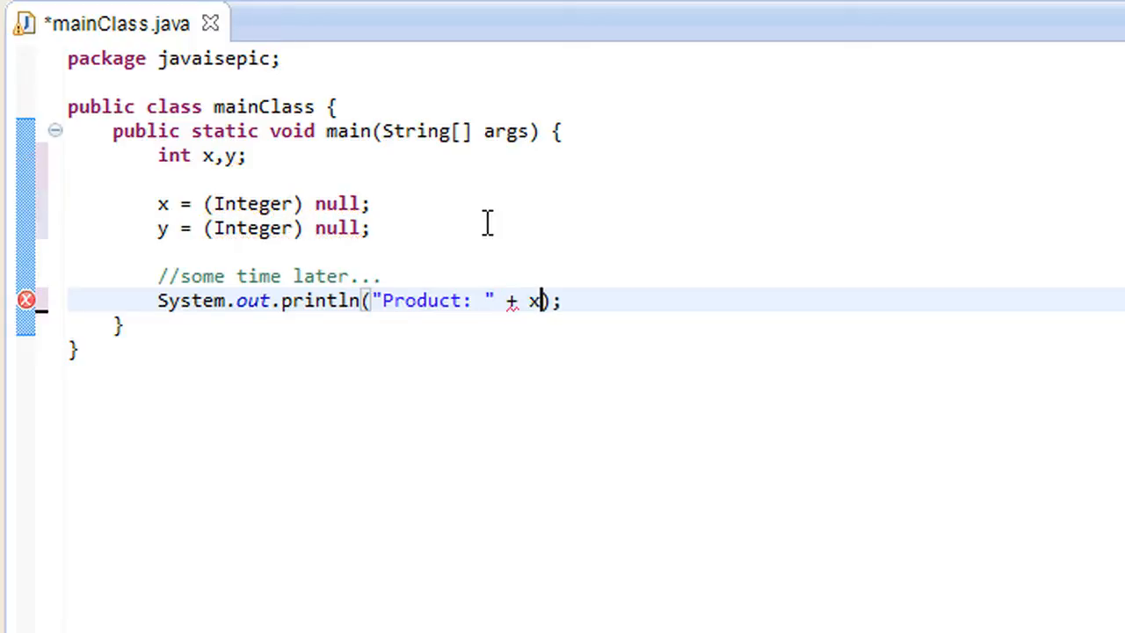
pyautogui.write('*y')
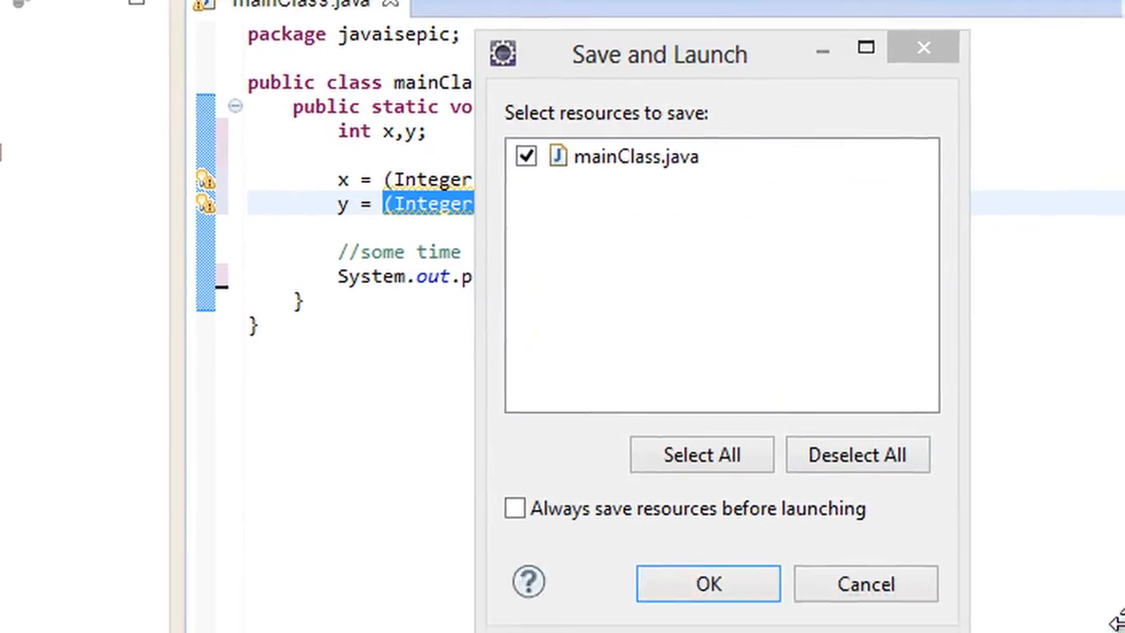
# - Confirm Save and Launch so mainClass runs and ends with a NullPointerException at line 7
pyautogui.click(706, 583)
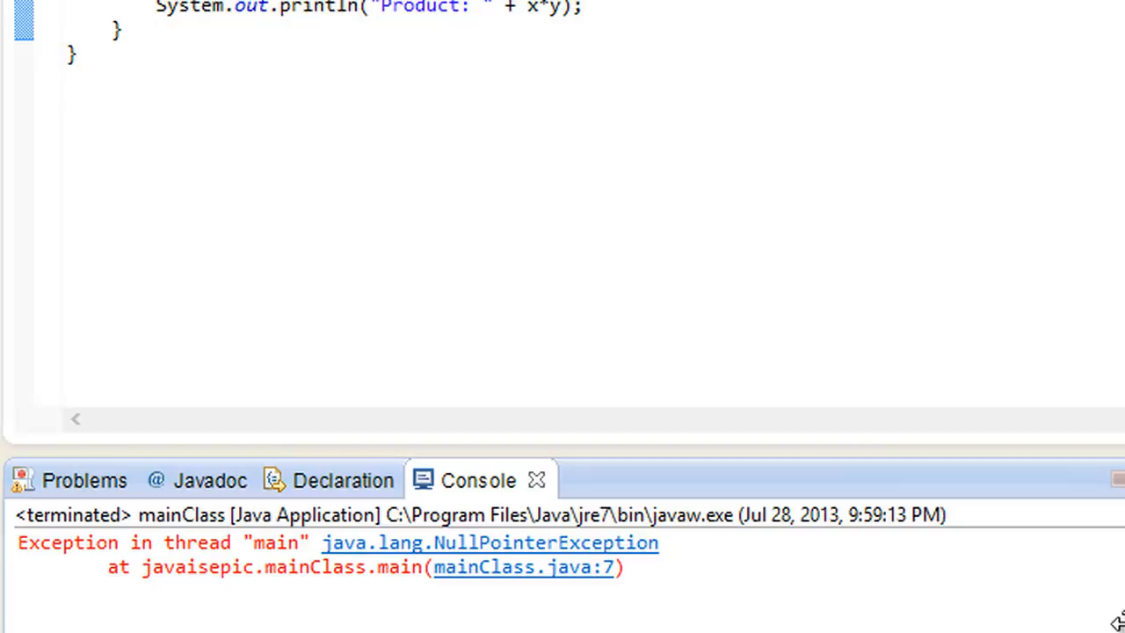
pyautogui.moveTo(290, 536)
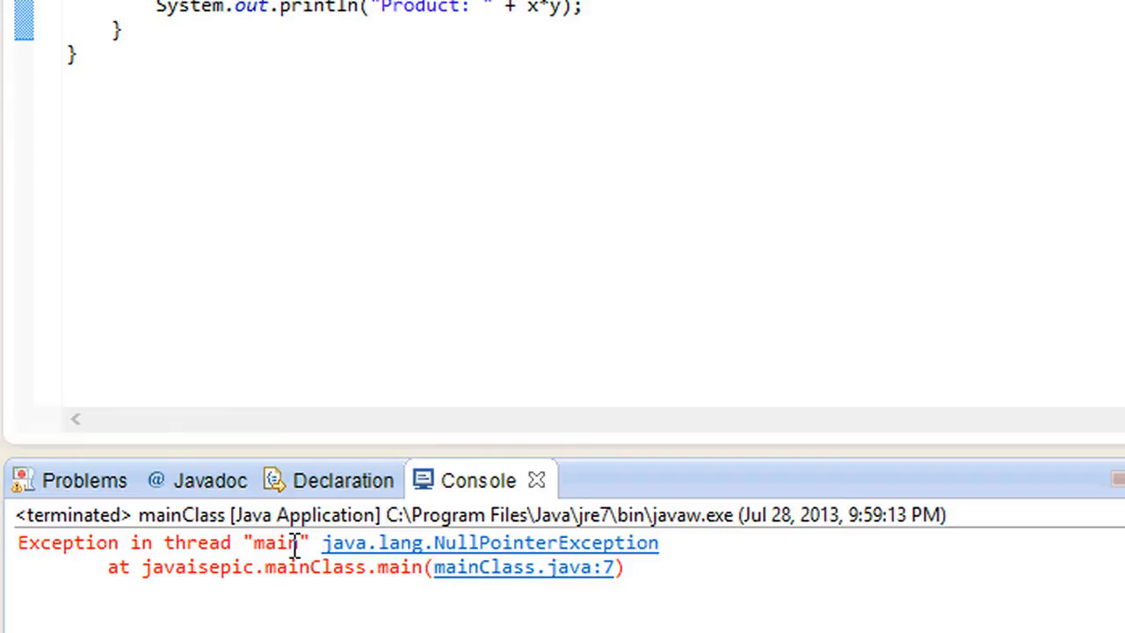
pyautogui.moveTo(243, 492)
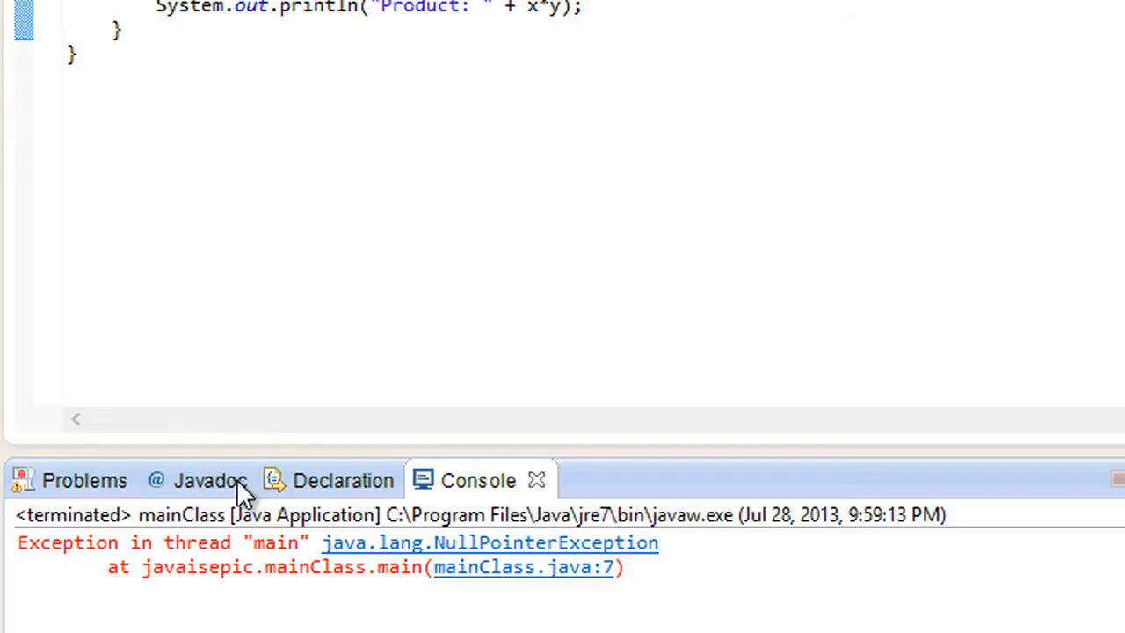
pyautogui.moveTo(288, 549)
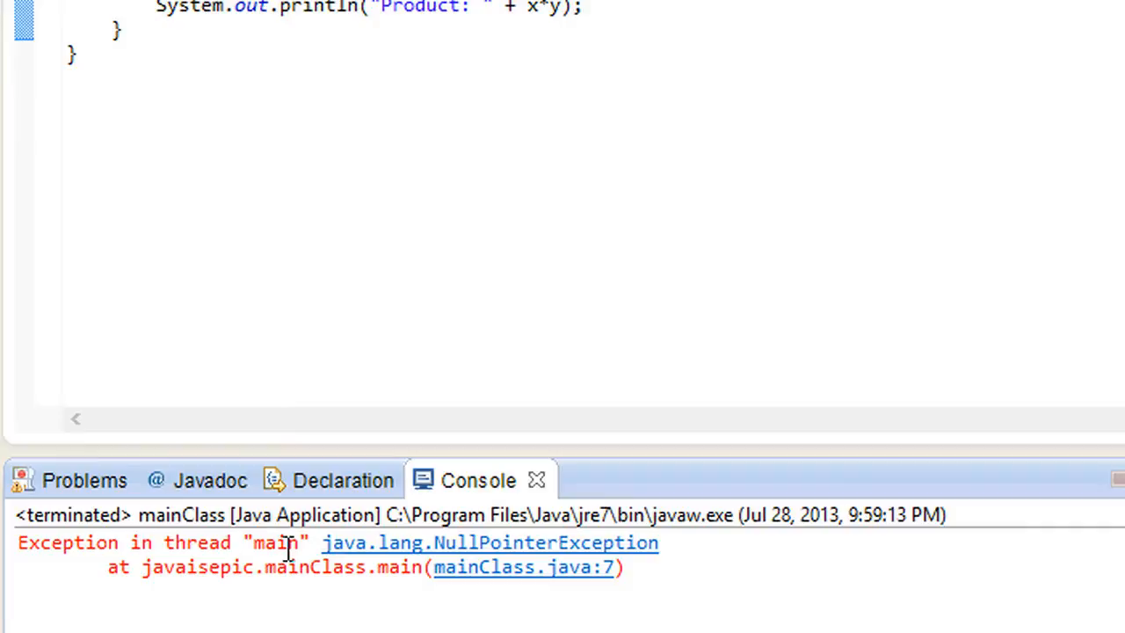
pyautogui.moveTo(754, 573)
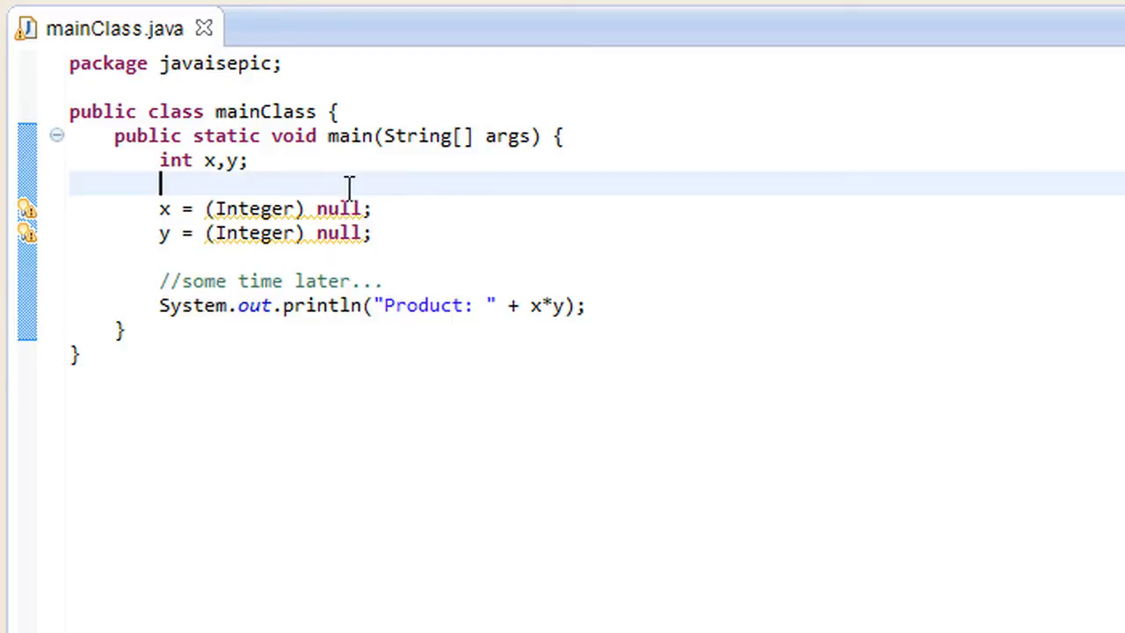
# - Wrap the assignments and print in a try block with a catch (NullPointerException e) clause
pyautogui.press('Enter')
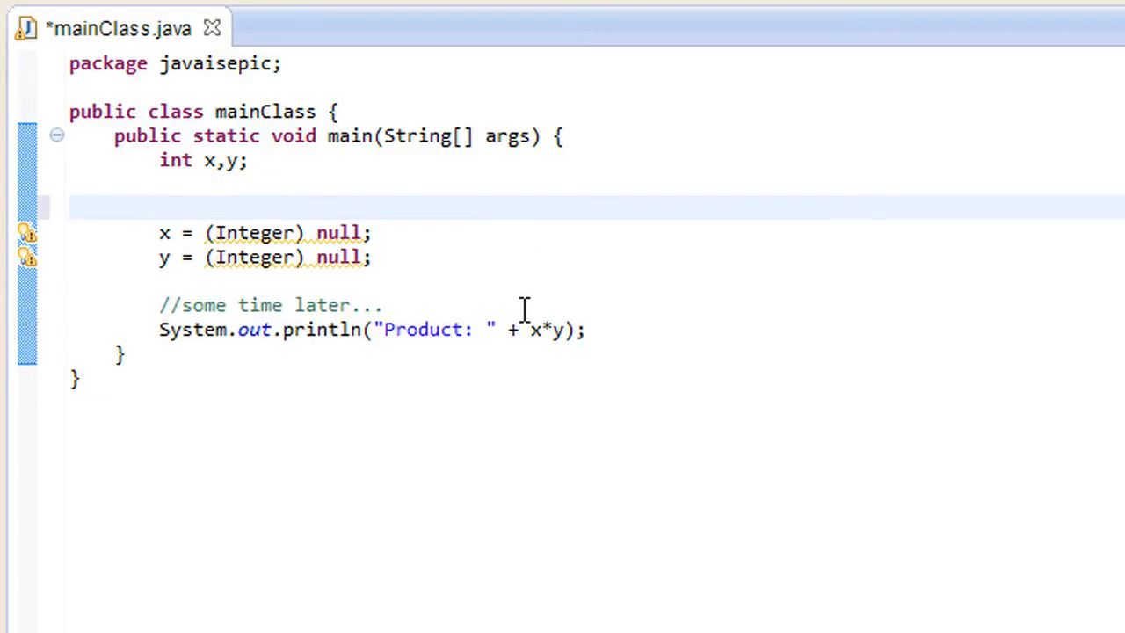
pyautogui.write('try {')
pyautogui.write('}')
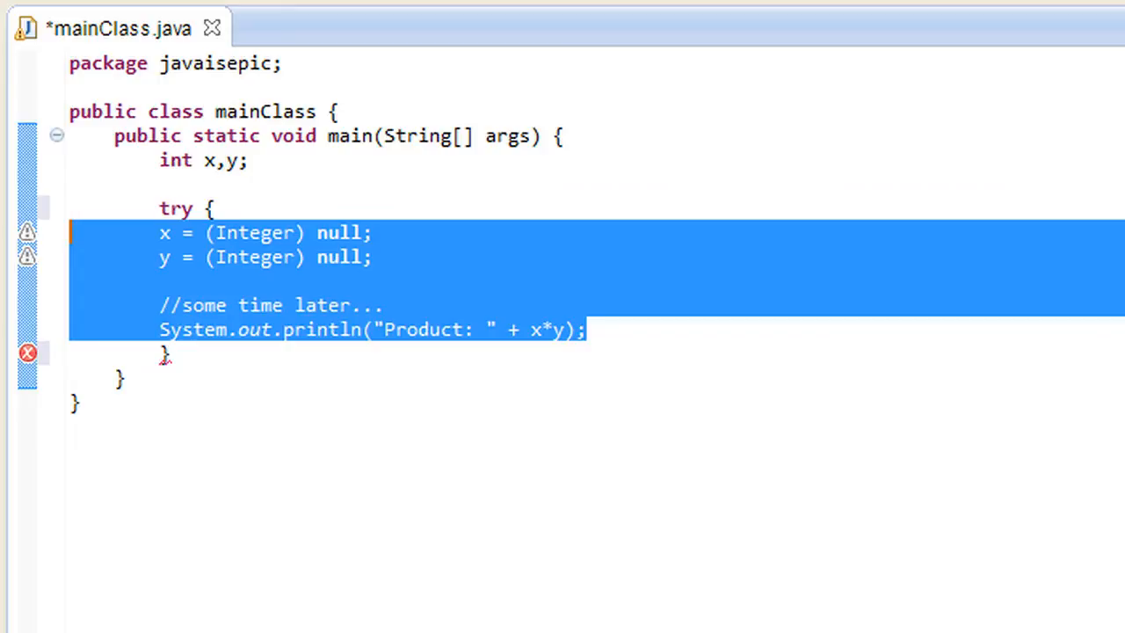
pyautogui.click(285, 256)
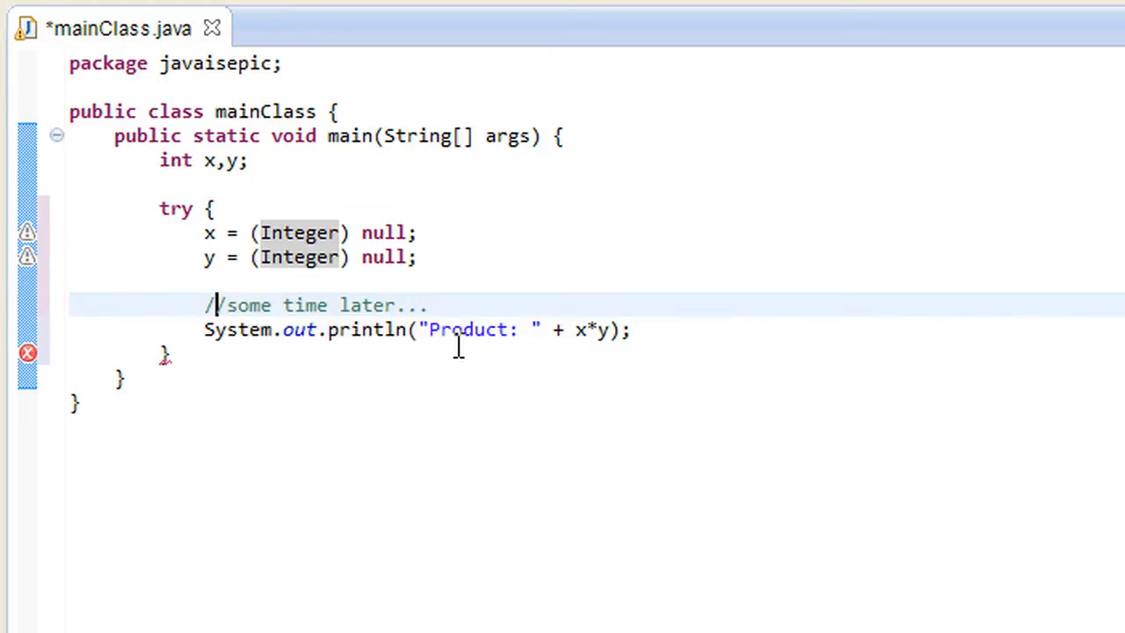
pyautogui.write('c')
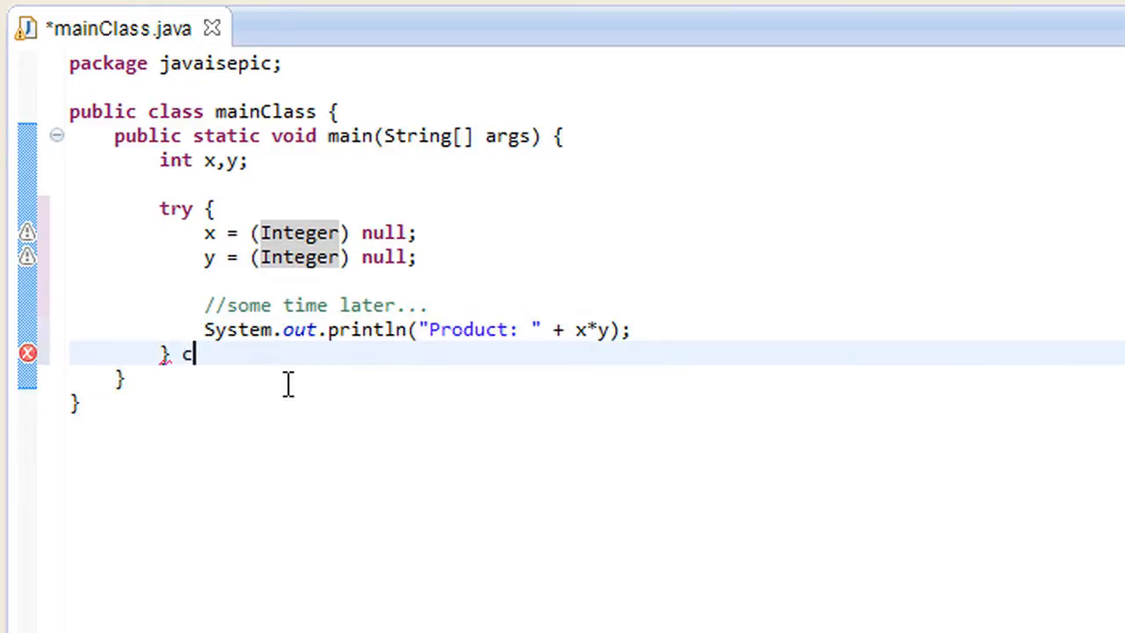
pyautogui.write('atc')
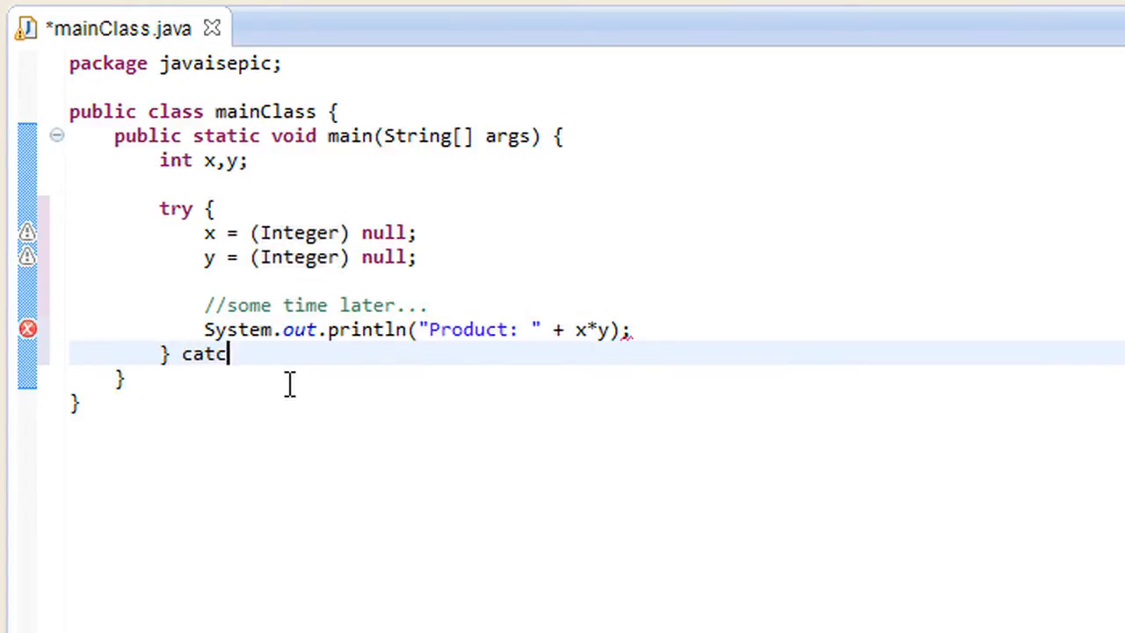
pyautogui.write('h (E')
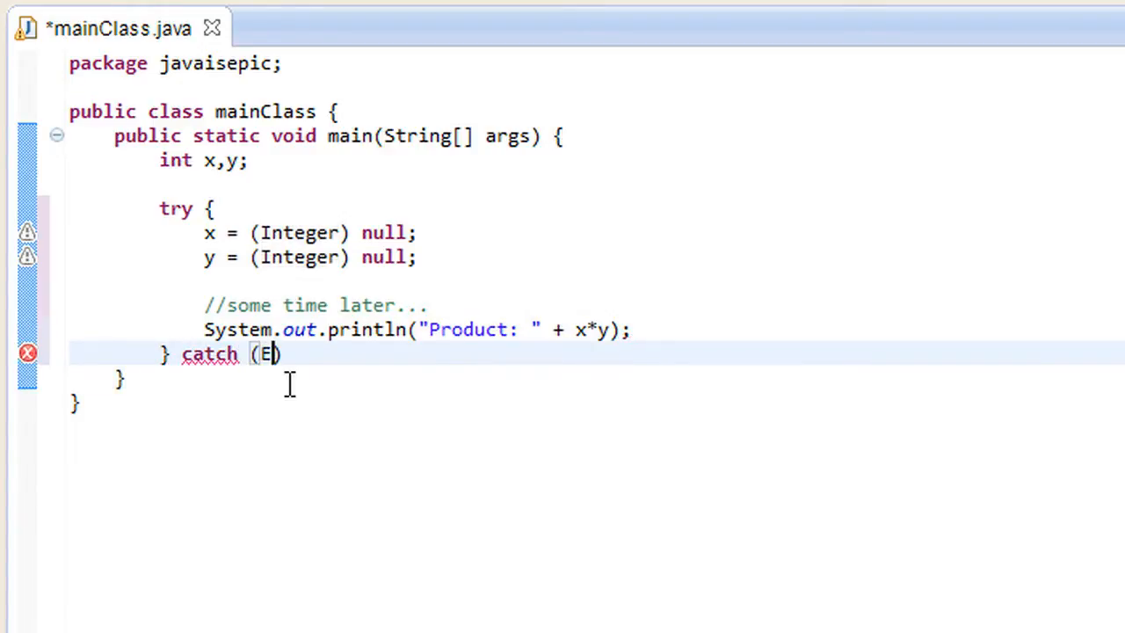
pyautogui.write('N')
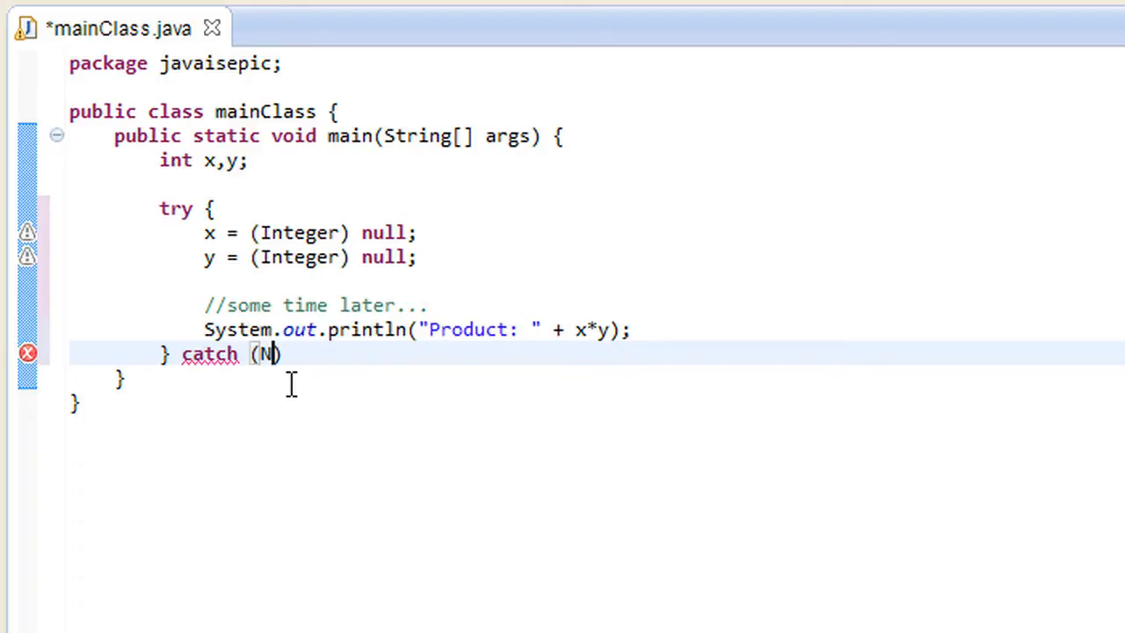
pyautogui.write('ullPointer')
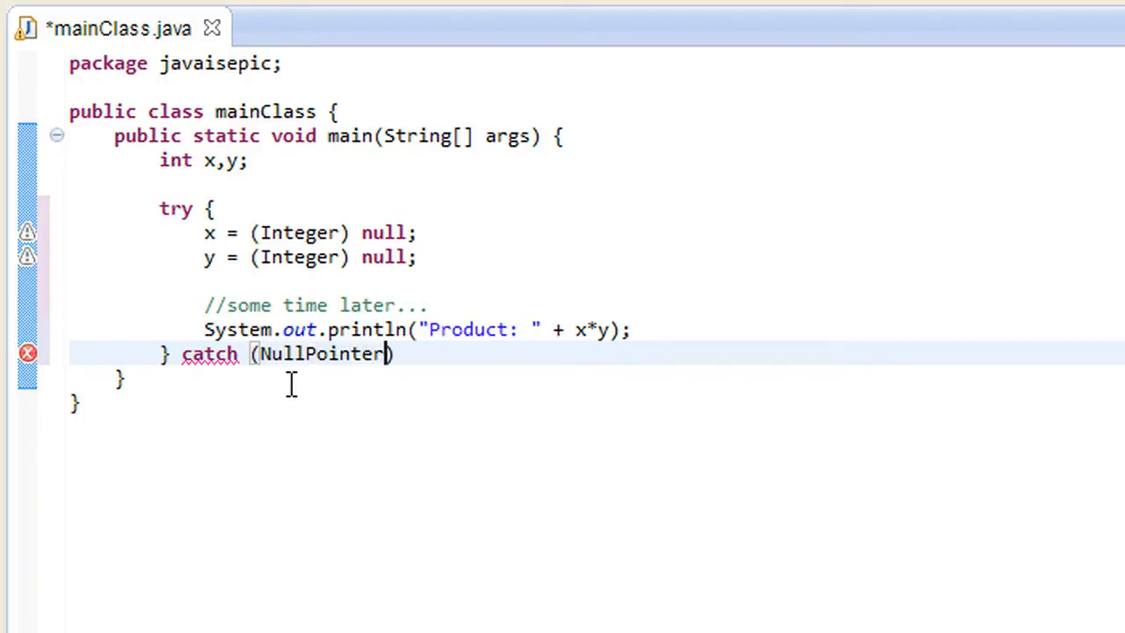
pyautogui.write('Exception')
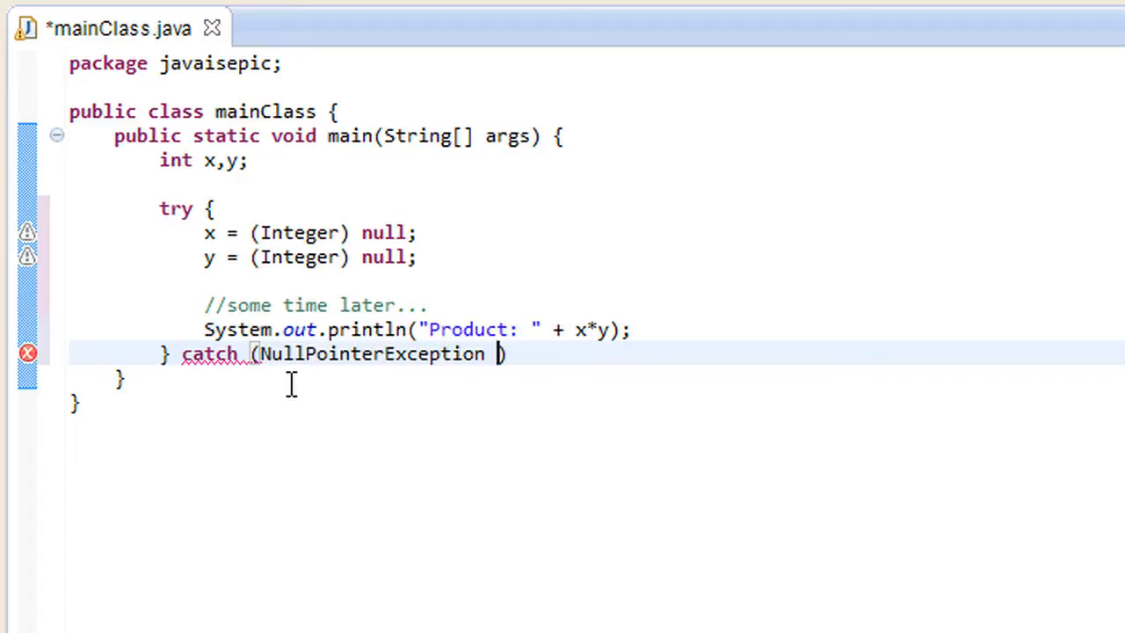
pyautogui.write('e) {')
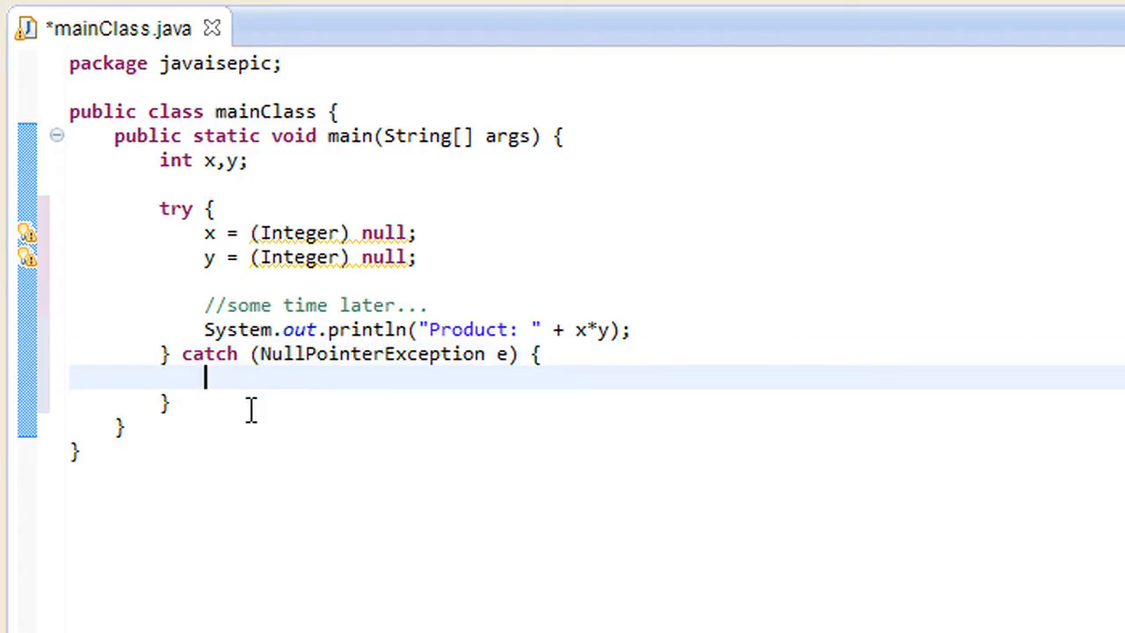
# - Make the catch print "Notify the developer of this null pointer exception"
pyautogui.write('SYstem.our')
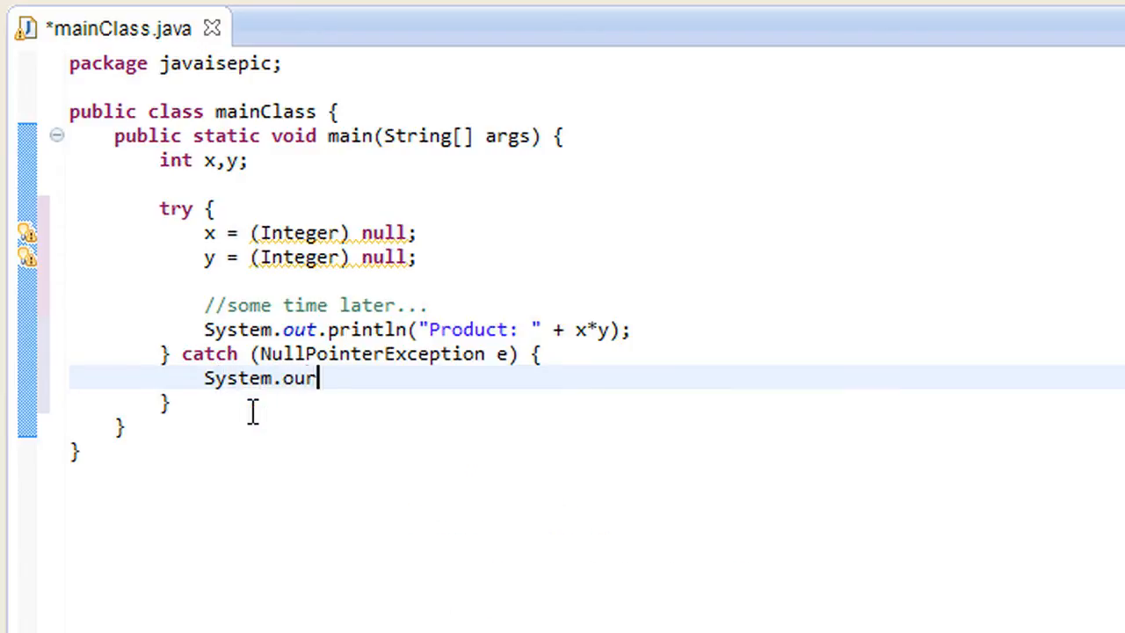
pyautogui.write('.println();')
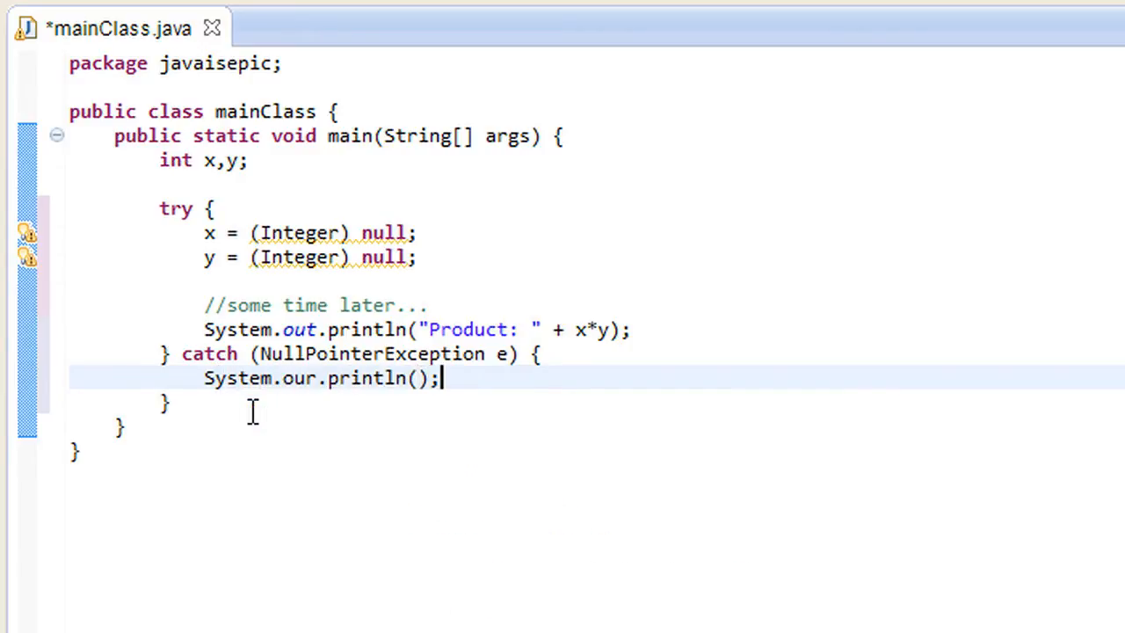
pyautogui.write('""')
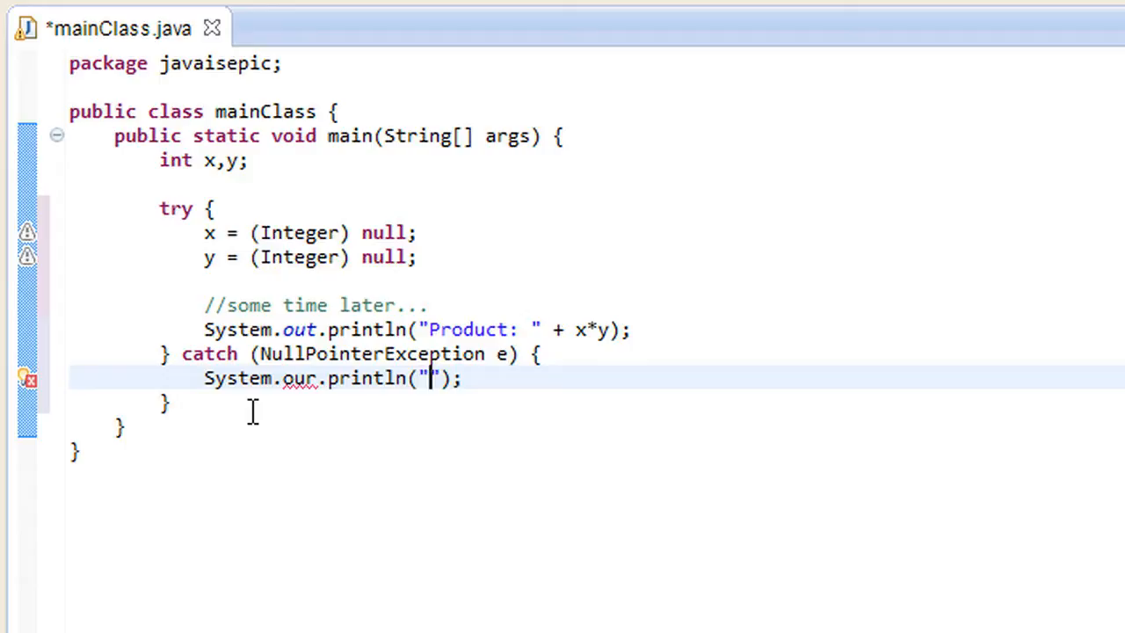
pyautogui.write('Notify the de')
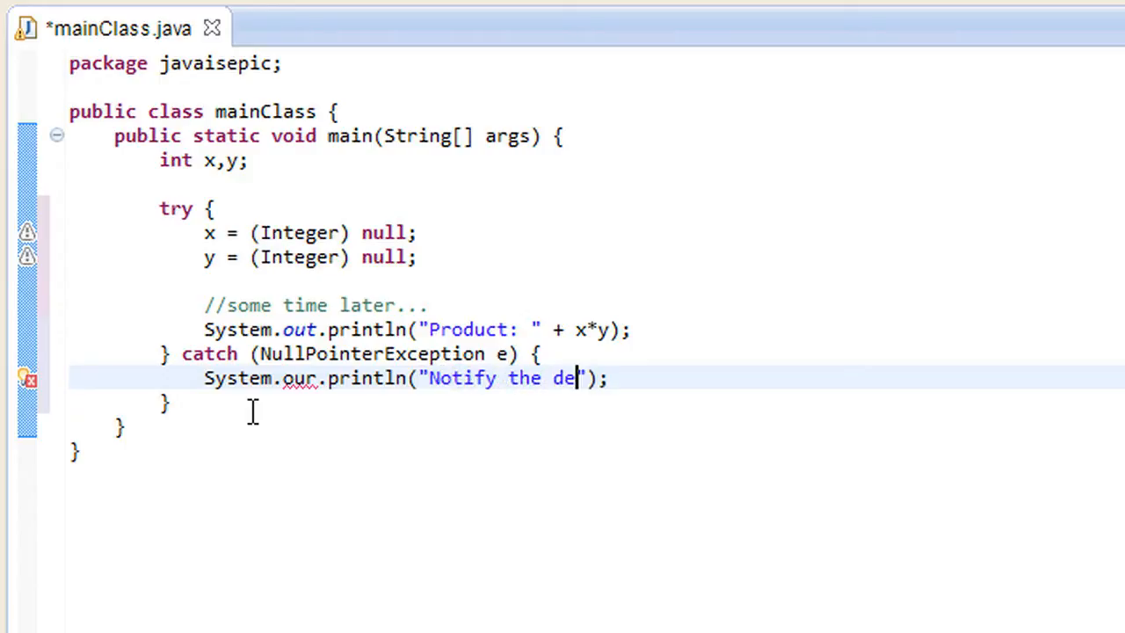
pyautogui.write('veloper that')
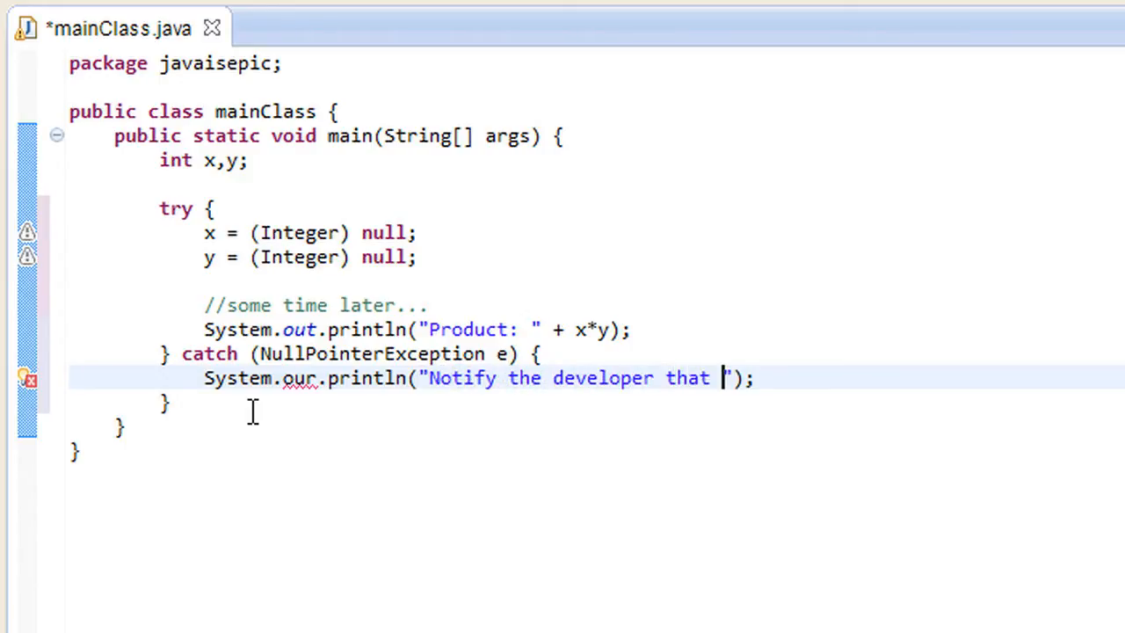
pyautogui.write('of this null pointer')
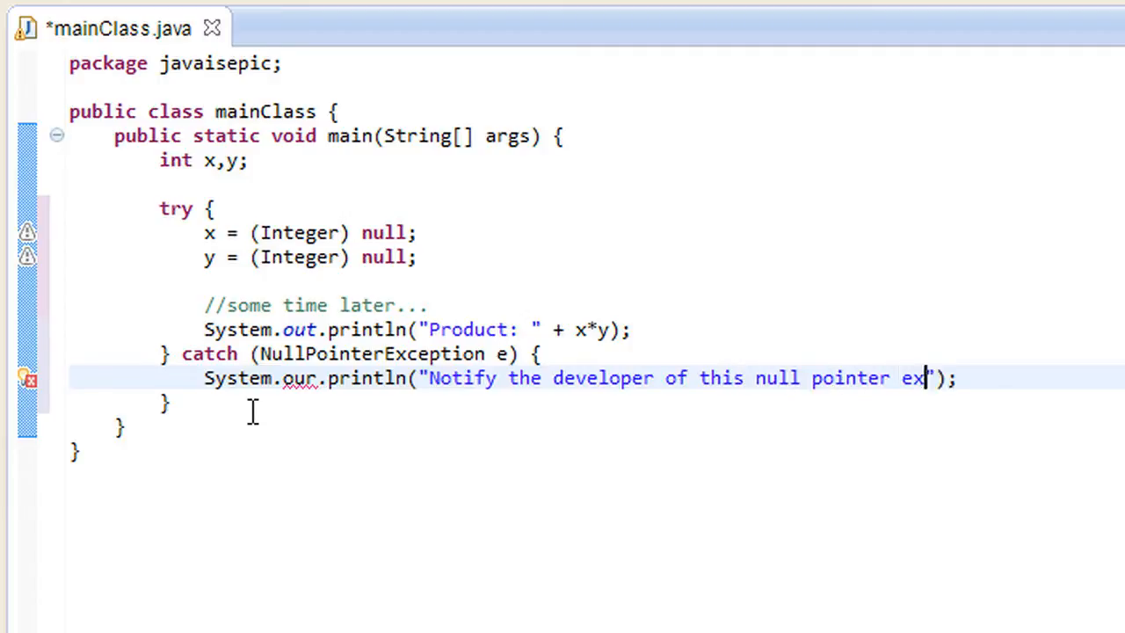
pyautogui.write('ception')
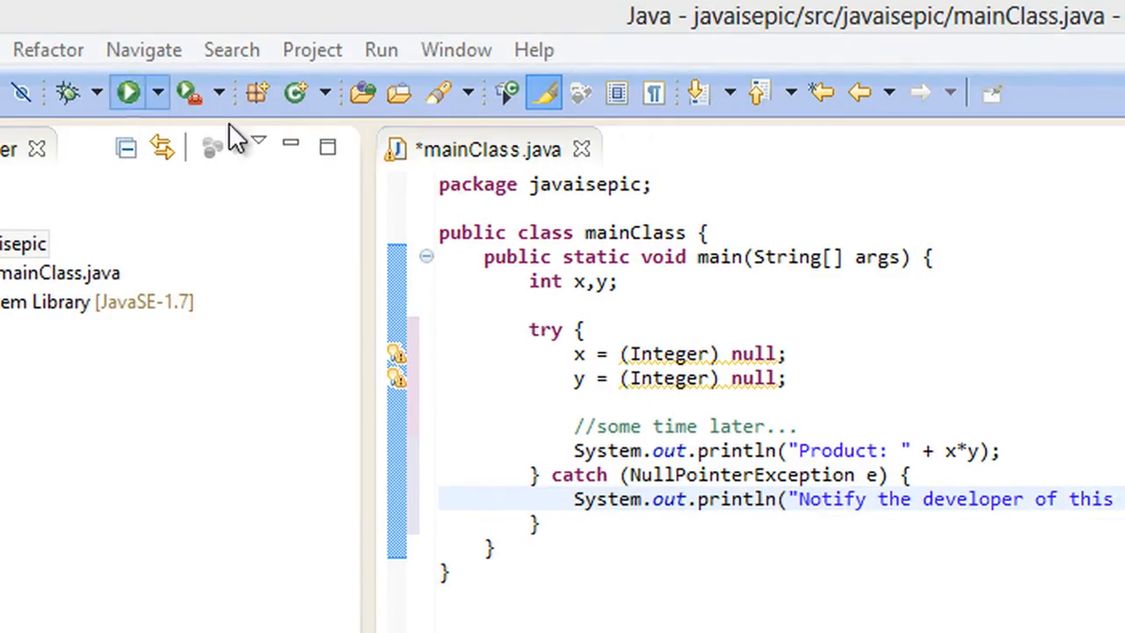
# - Save and run mainClass so the console shows the developer notification instead of a crash
pyautogui.click(127, 92)
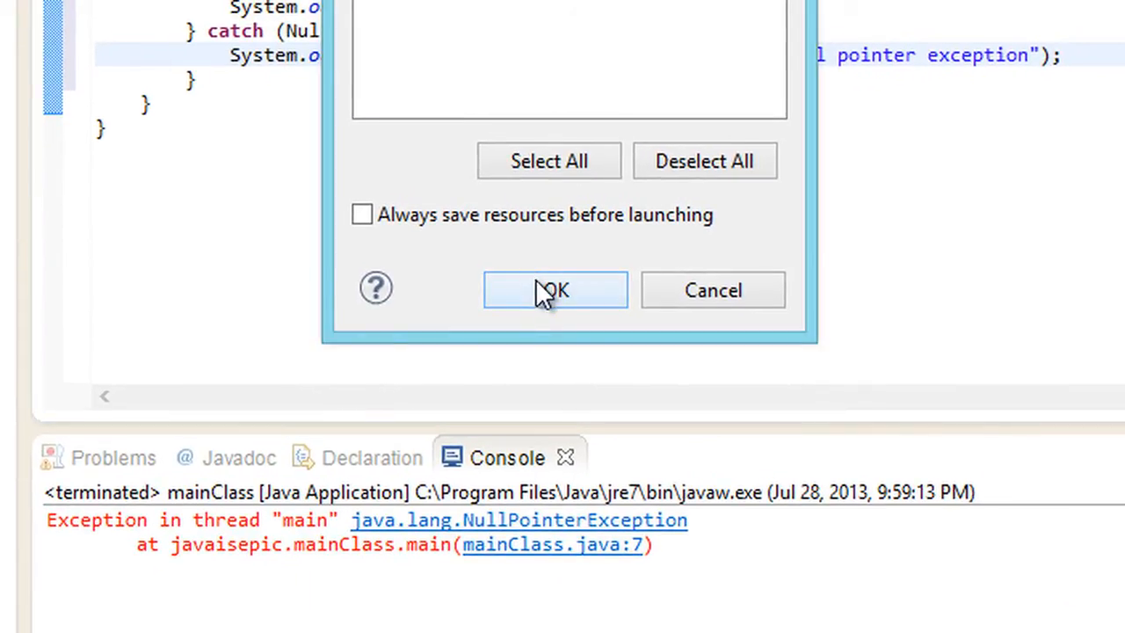
pyautogui.click(556, 290)
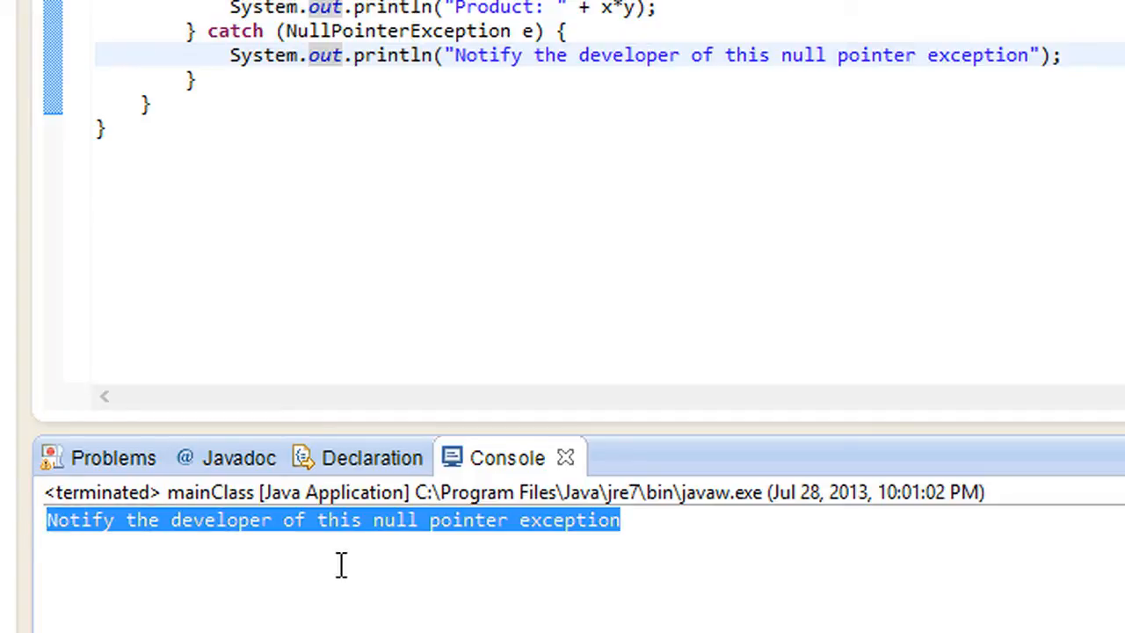
pyautogui.doubleClick(467, 520)
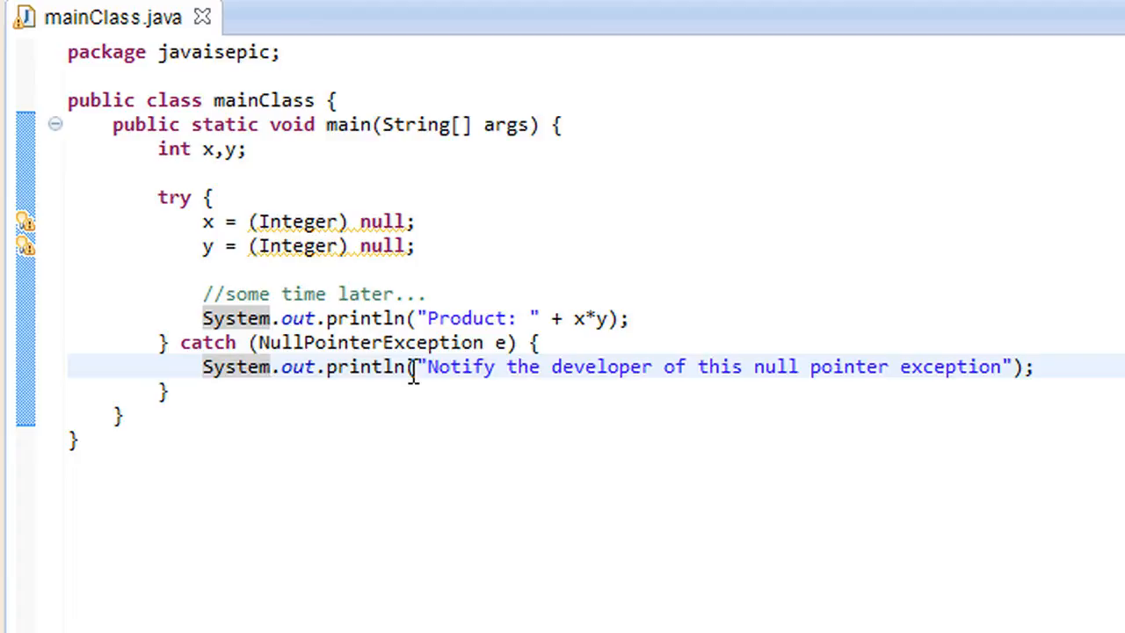
# - Try a catch (IOException e) clause that adds the java.io.IOException import, then remove it
pyautogui.click(274, 368)
pyautogui.write(' catch (')
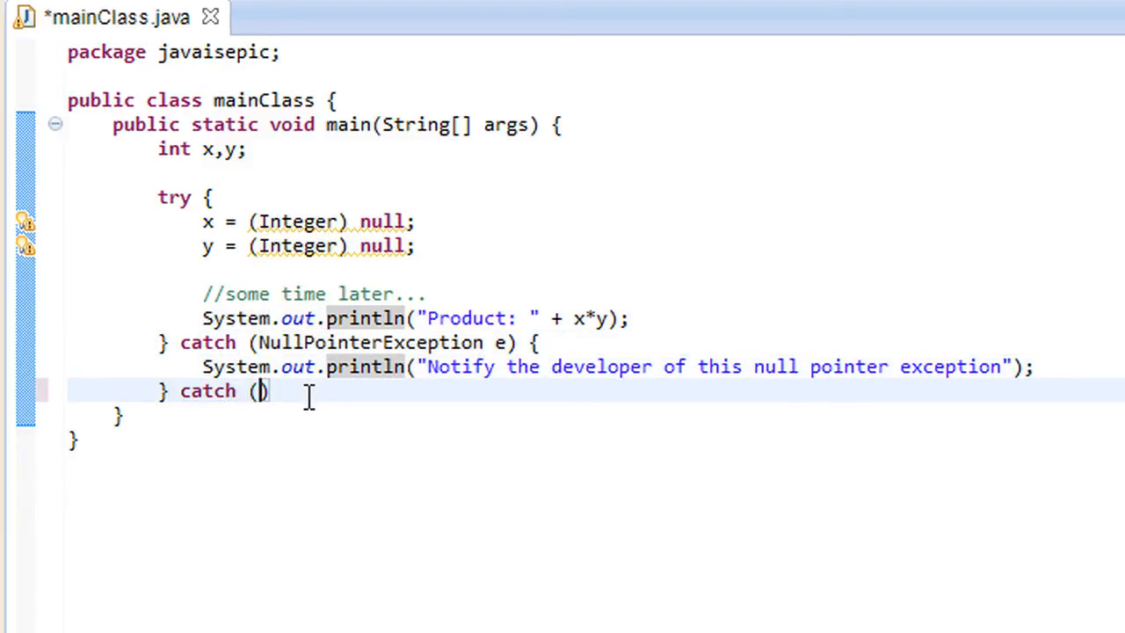
pyautogui.write('IOException e')
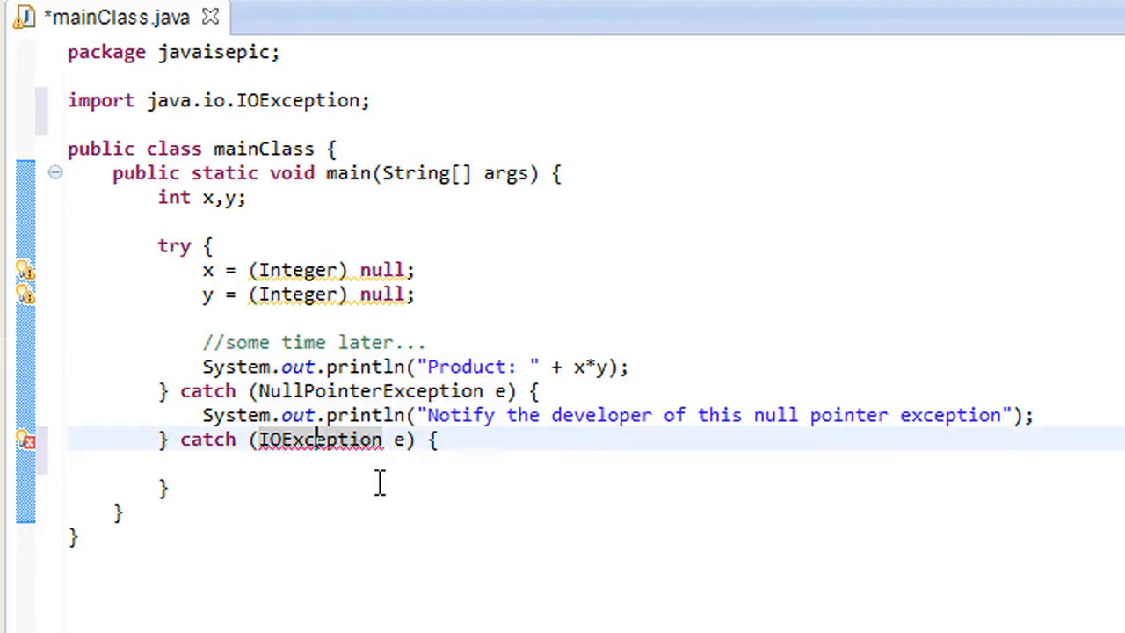
pyautogui.click(274, 341)
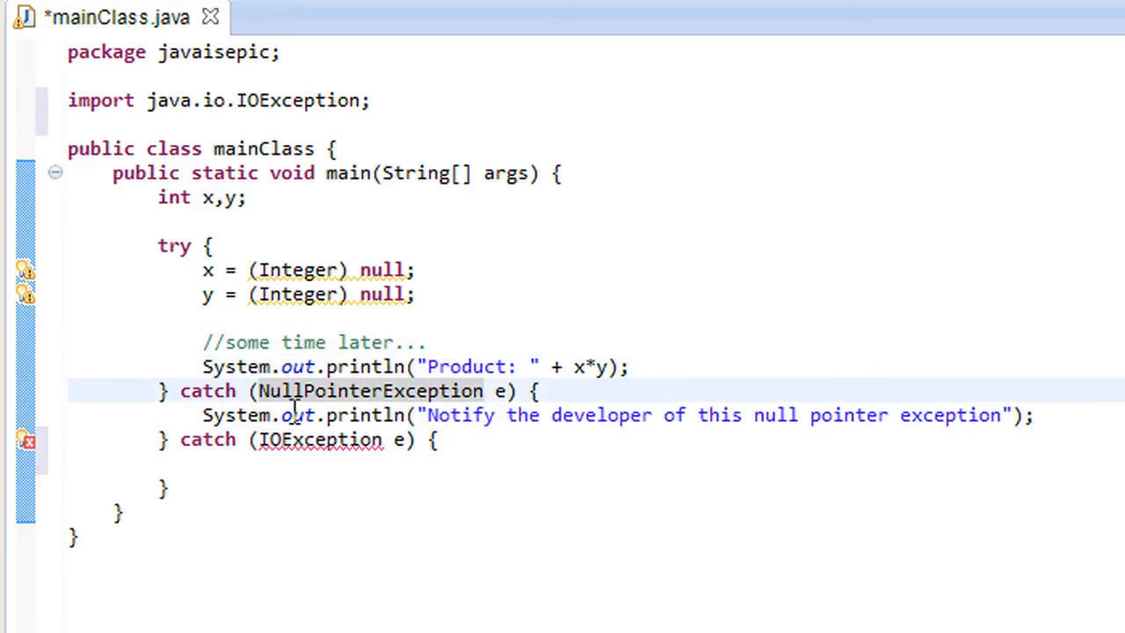
pyautogui.moveTo(407, 436)
pyautogui.write(' cath')
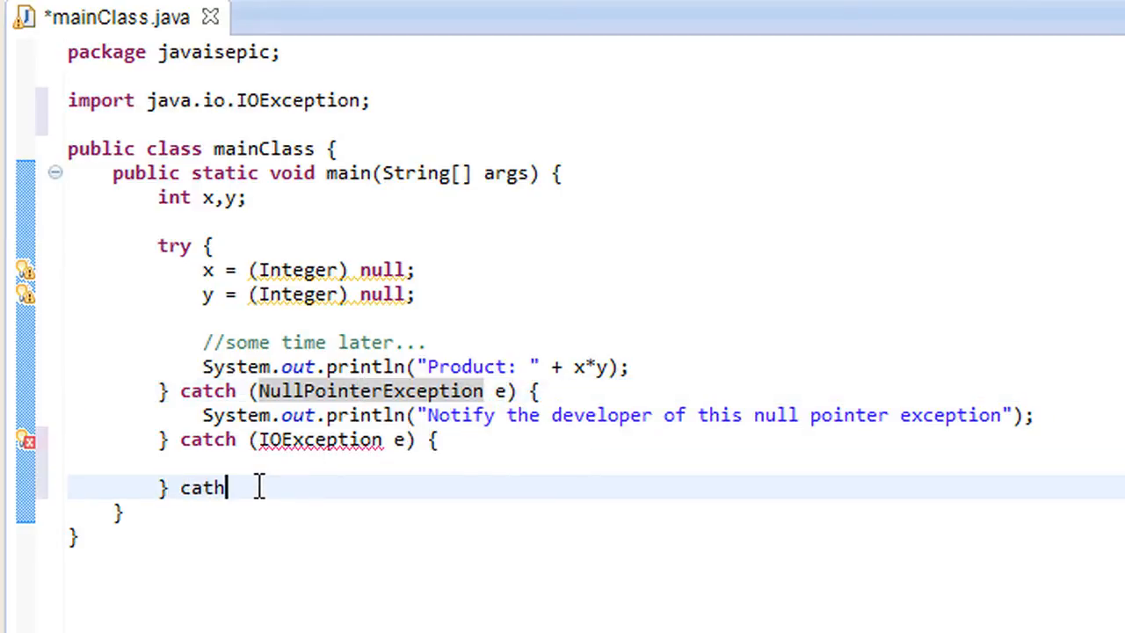
pyautogui.write('c (')
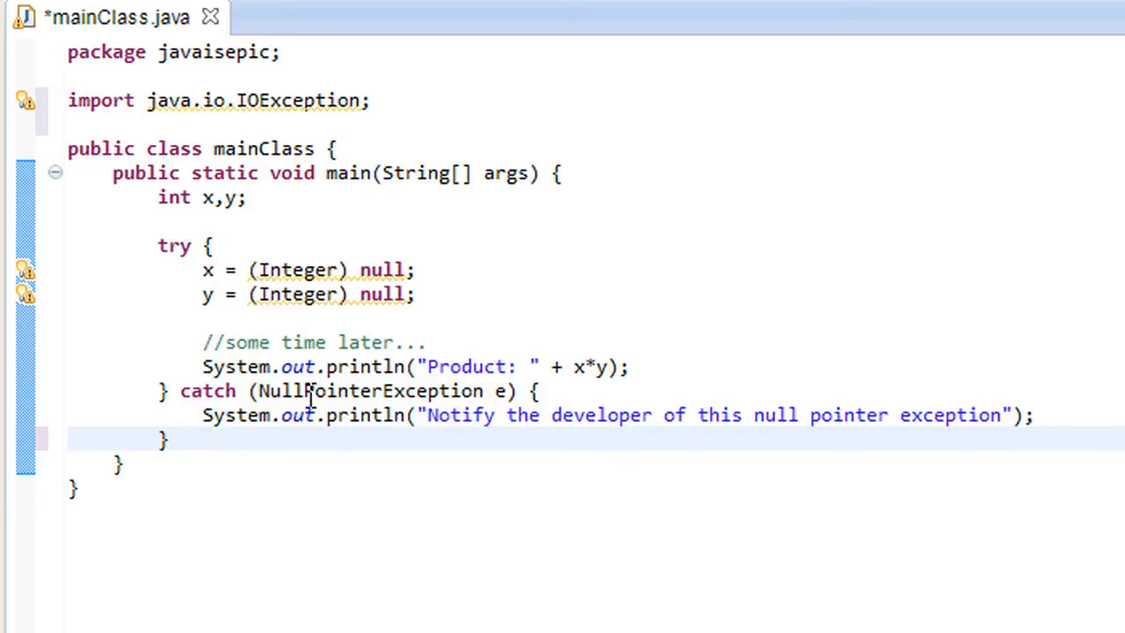
# - Change the catch to generic Exception printing "ERROR", adding then deleting e.printStackTrace()
pyautogui.doubleClick(317, 391)
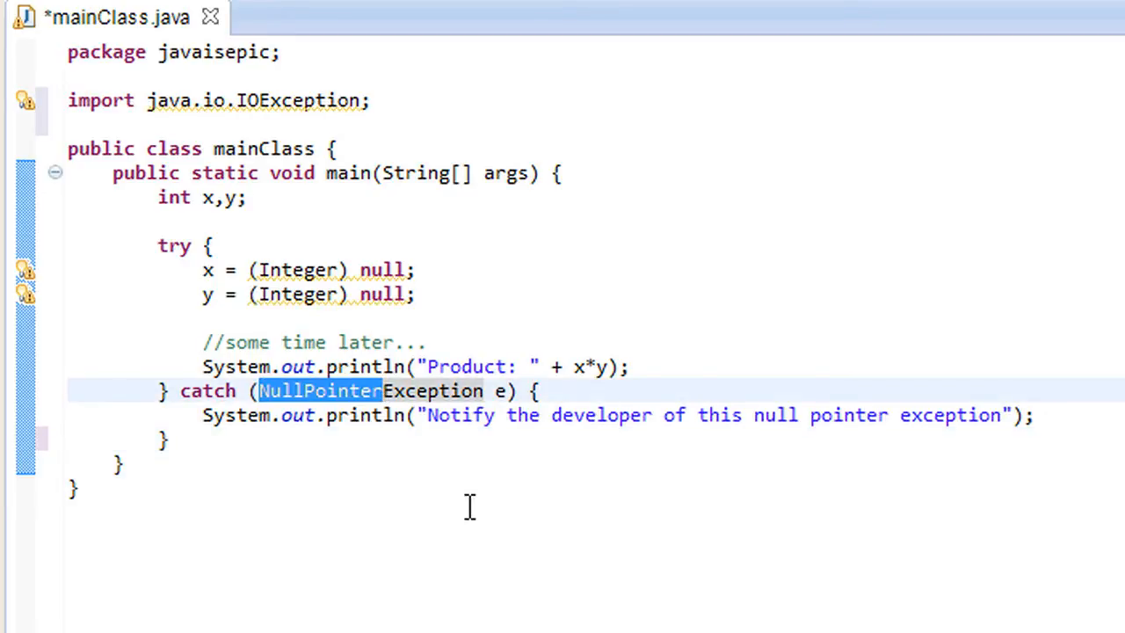
pyautogui.write('Exception')
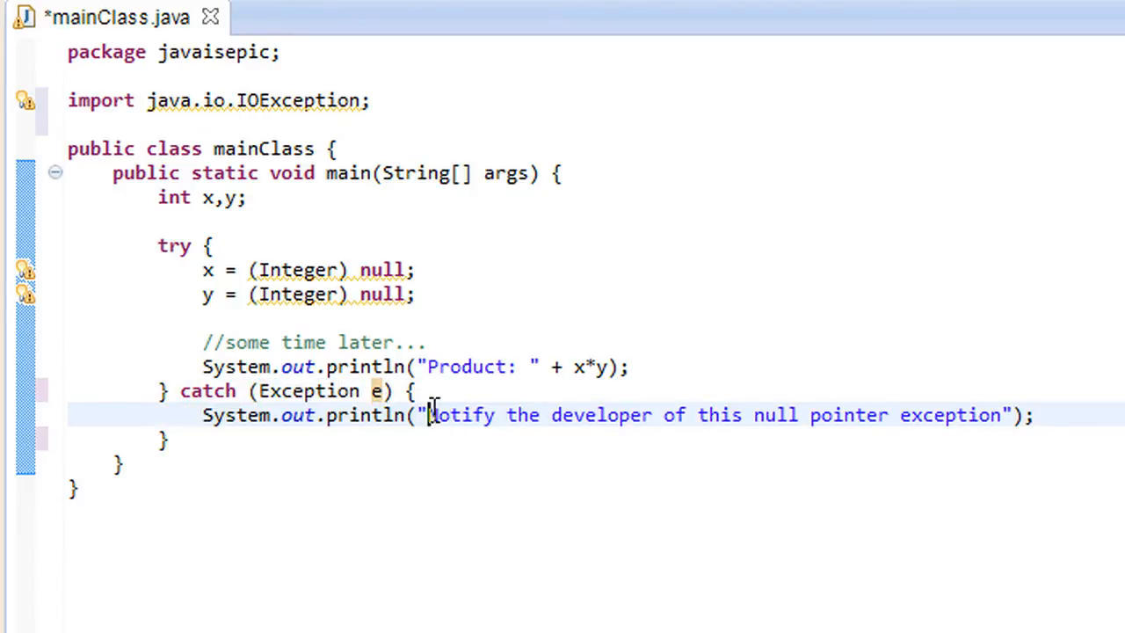
pyautogui.moveTo(429, 415); pyautogui.dragTo(1013, 414)
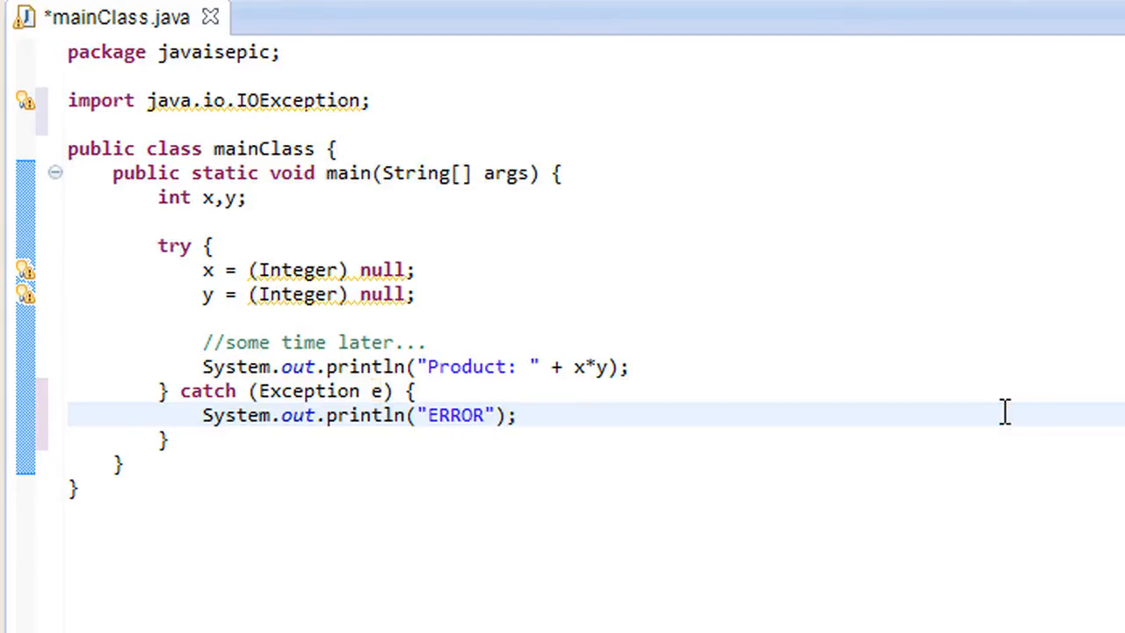
pyautogui.press('enter')
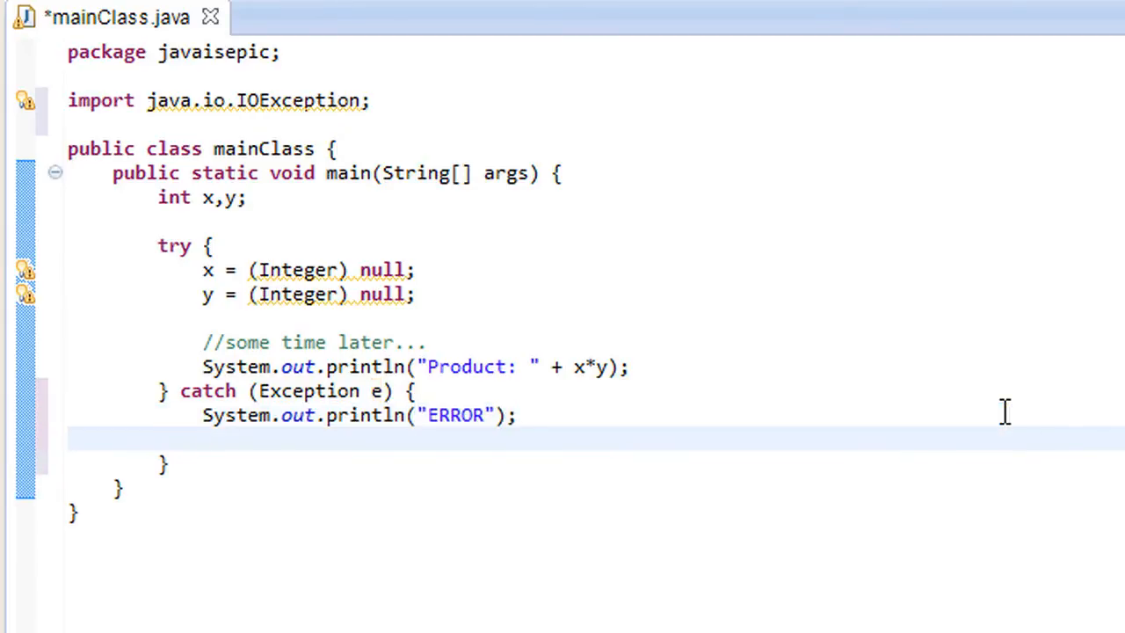
pyautogui.write('e.printStackTrace();')
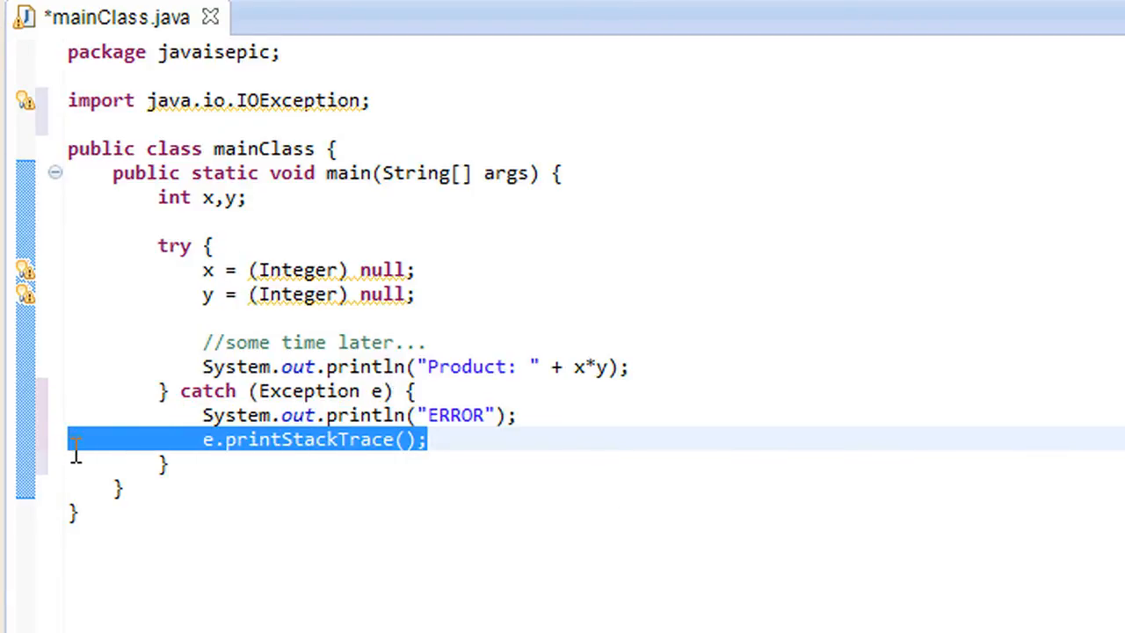
pyautogui.press('Delete')
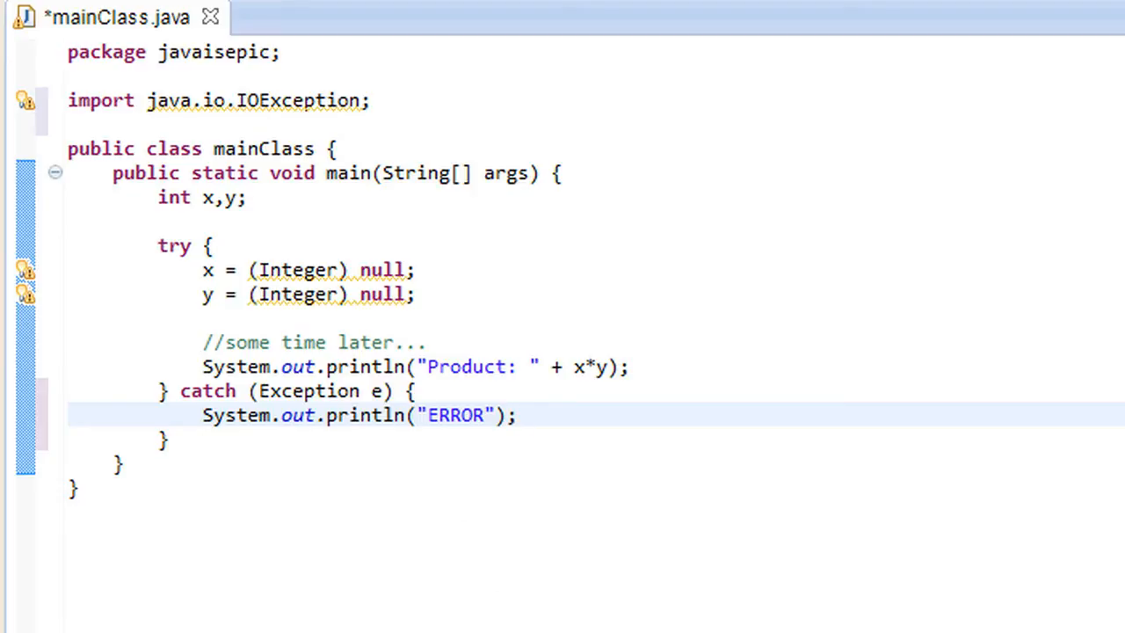
pyautogui.moveTo(573, 457)
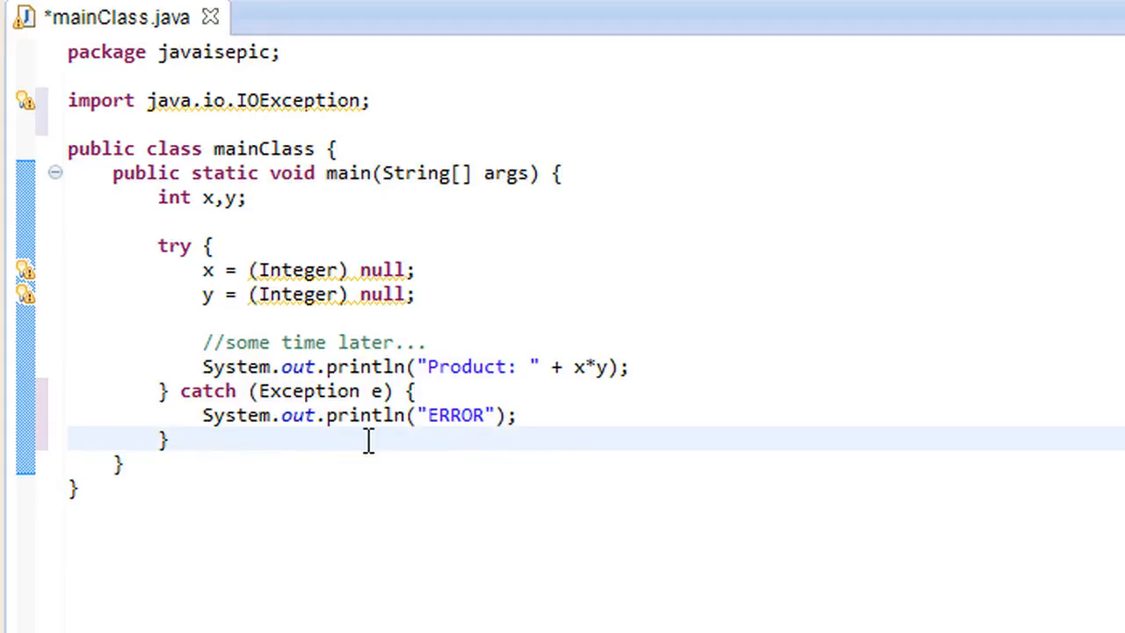
# - Add a finally { } block after the catch containing a //clean-up comment
pyautogui.click(179, 440)
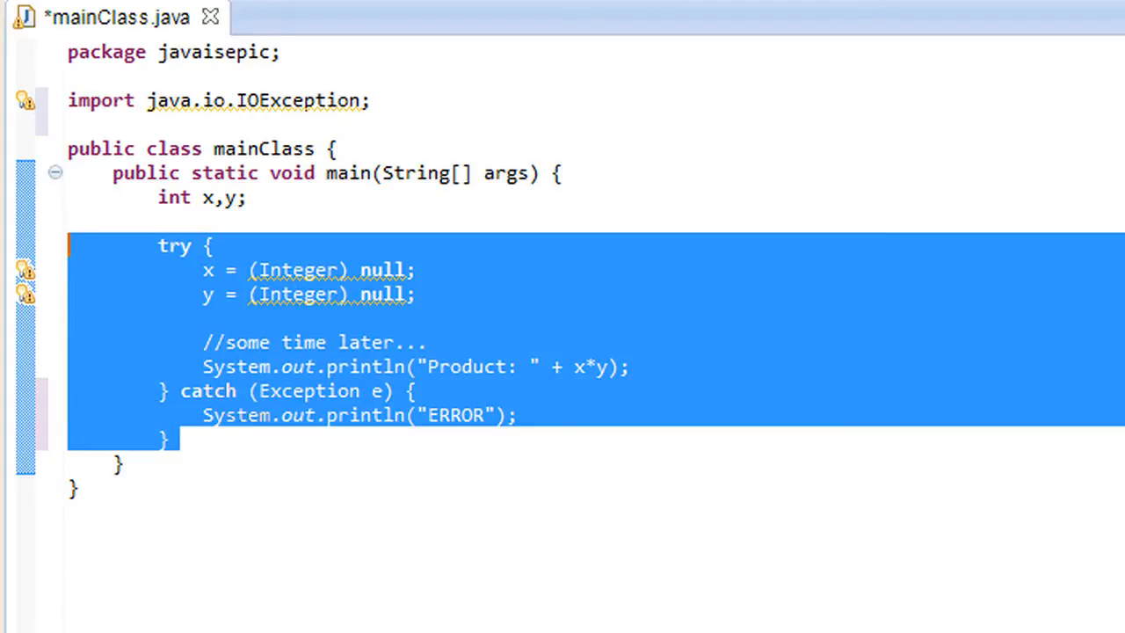
pyautogui.write('fina')
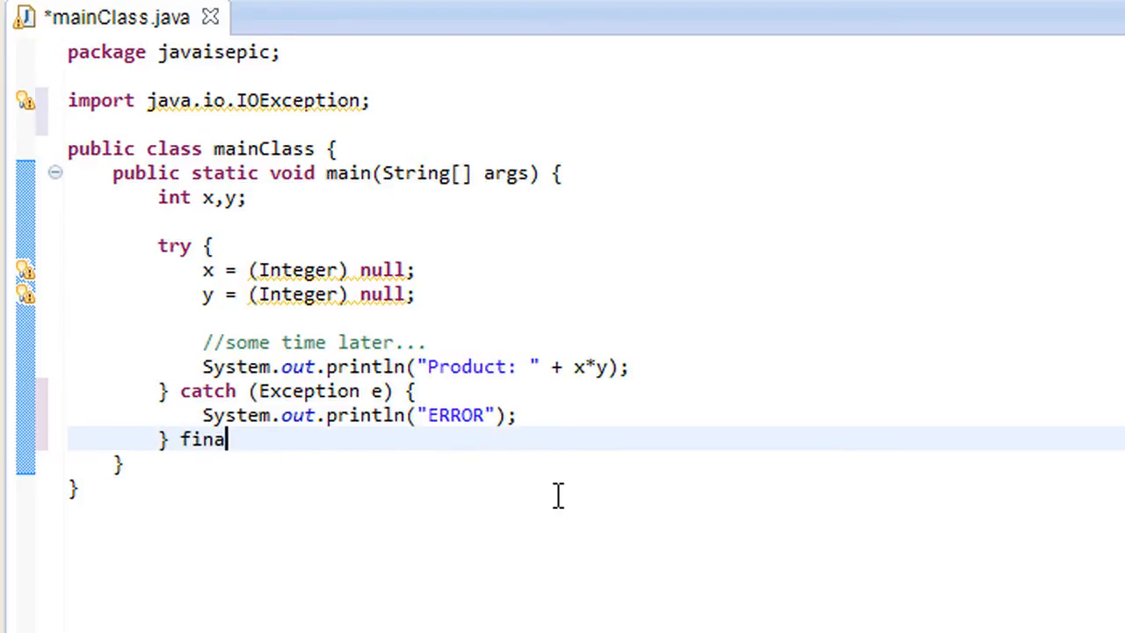
pyautogui.write('lly')
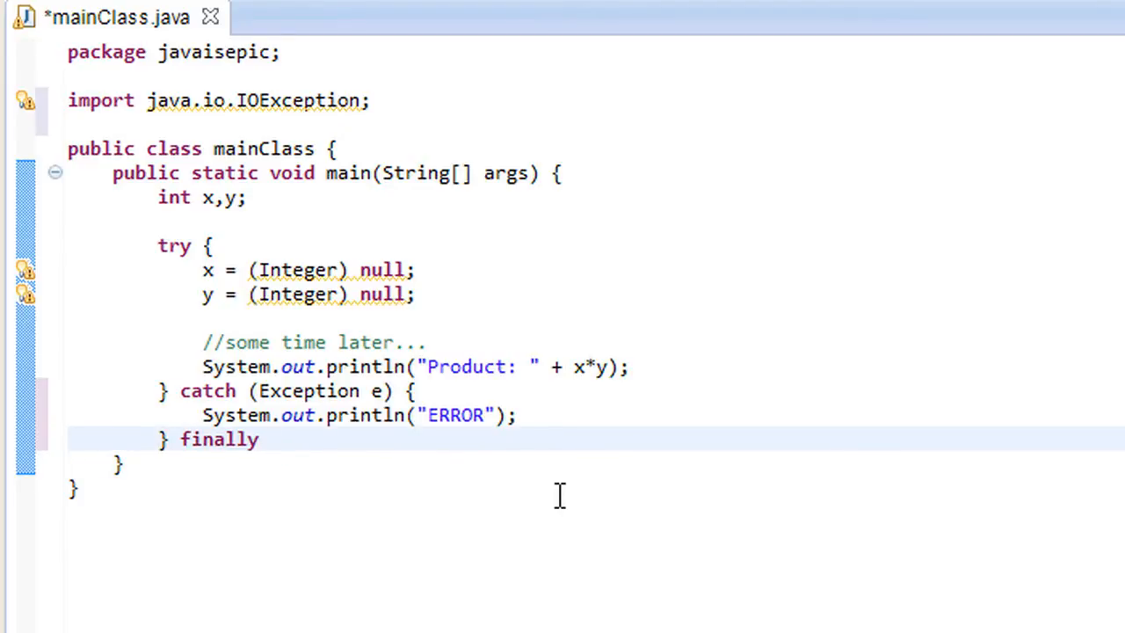
pyautogui.write('{')
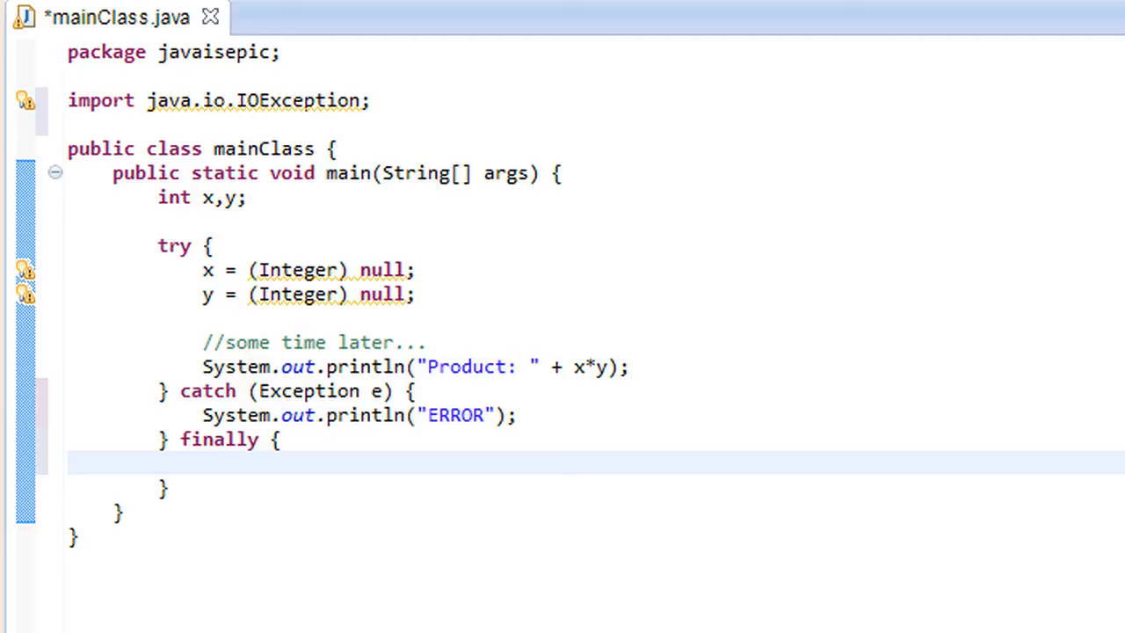
pyautogui.write('//rela')
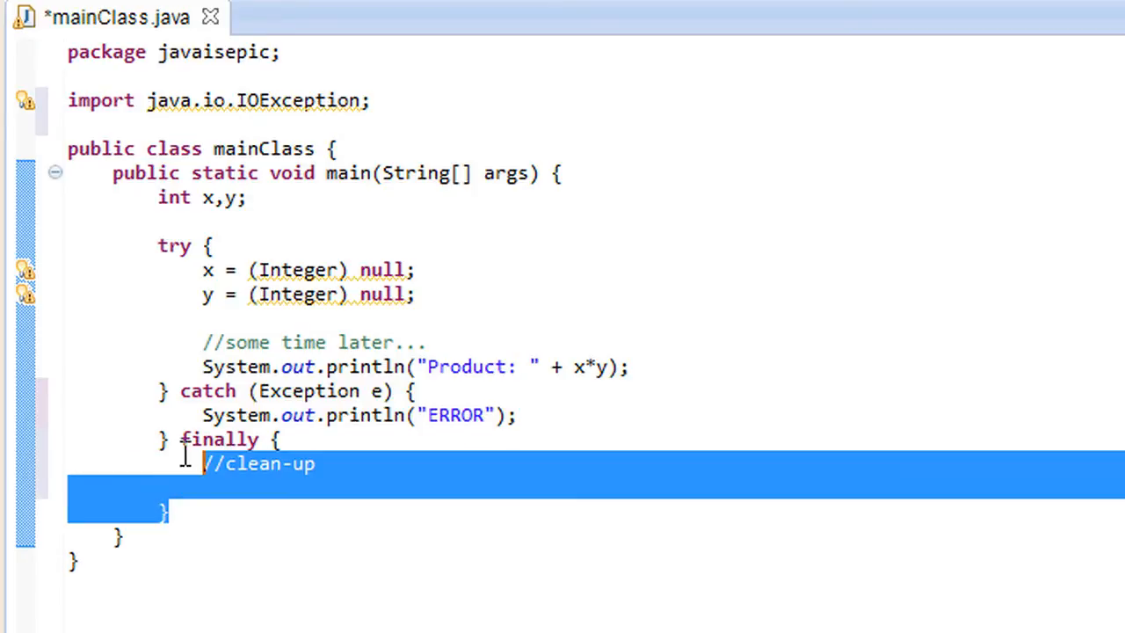
# - Inside the finally block add System.out.println("FInally here");
pyautogui.click(207, 488)
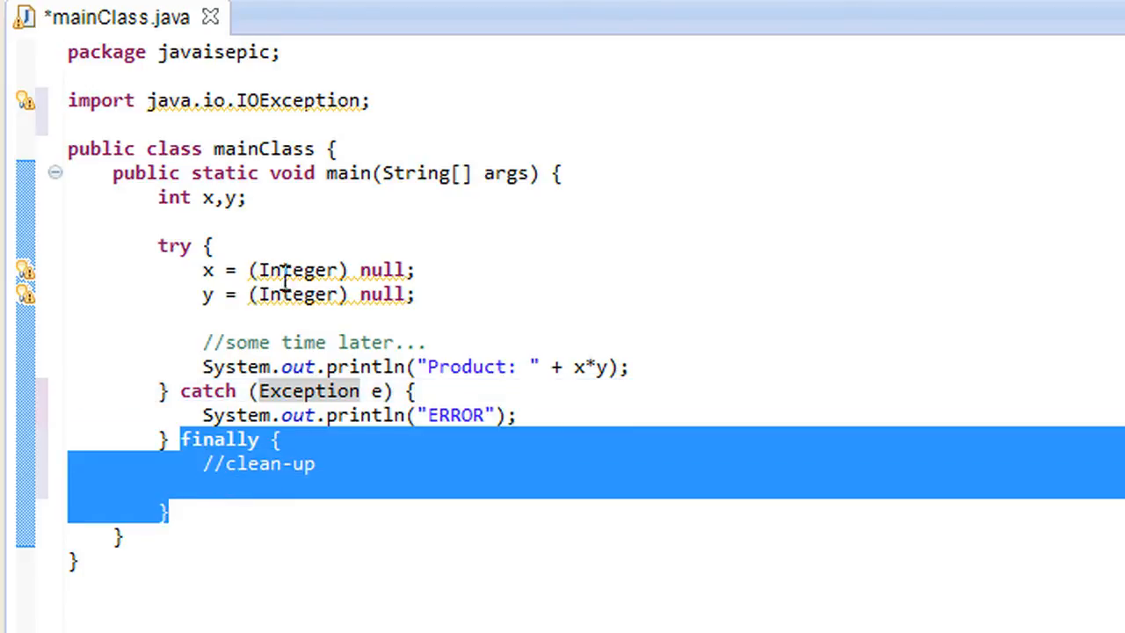
pyautogui.moveTo(517, 381)
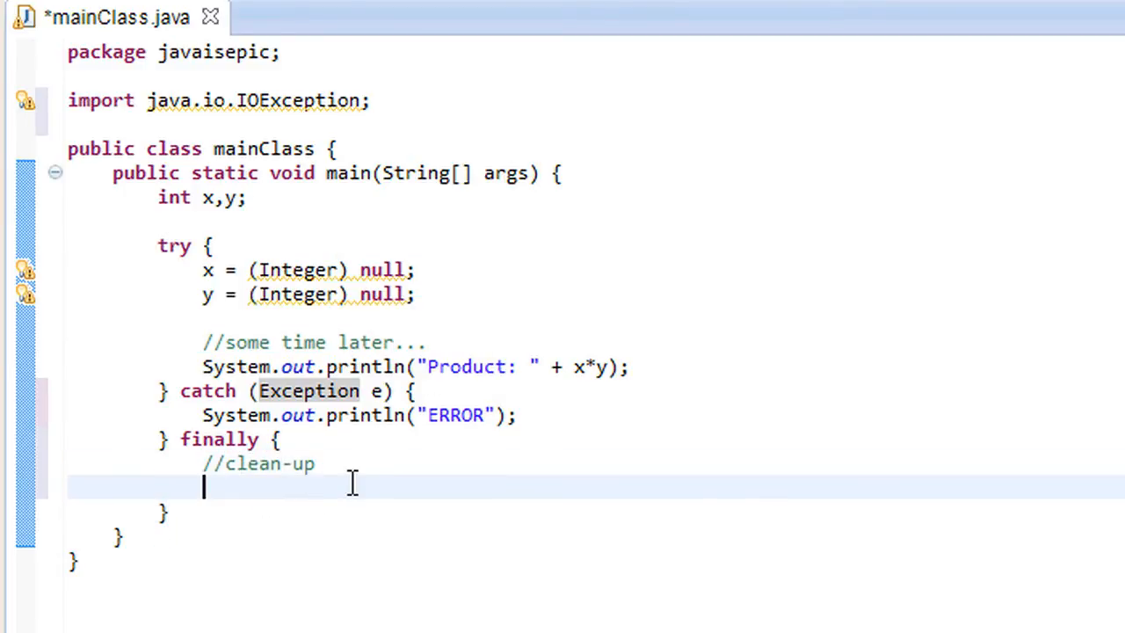
pyautogui.moveTo(426, 489)
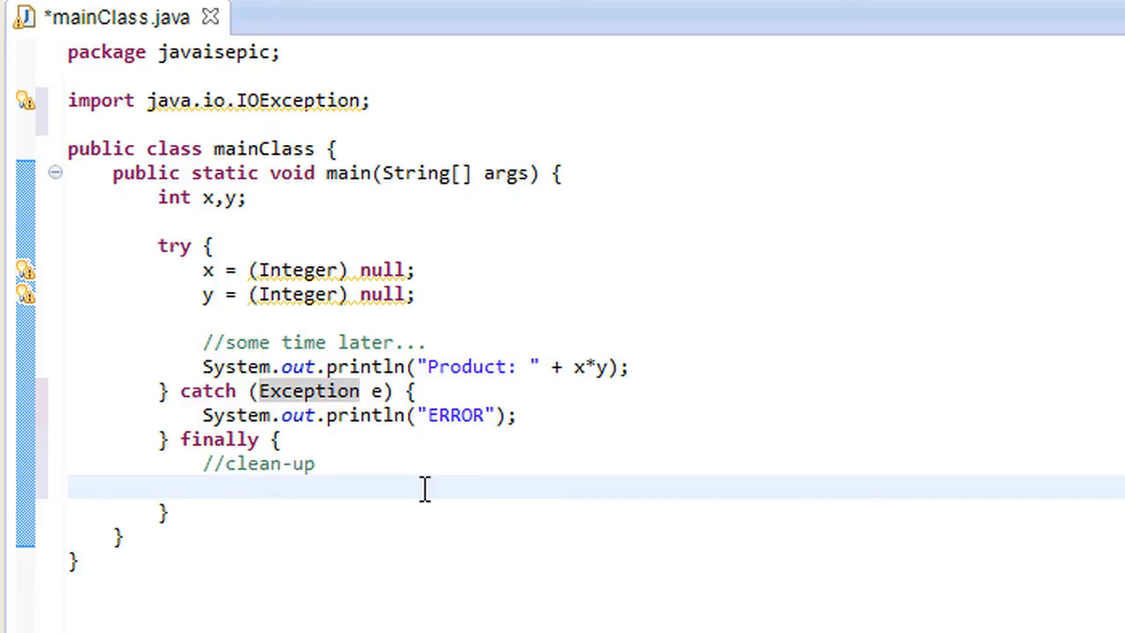
pyautogui.write('System.')
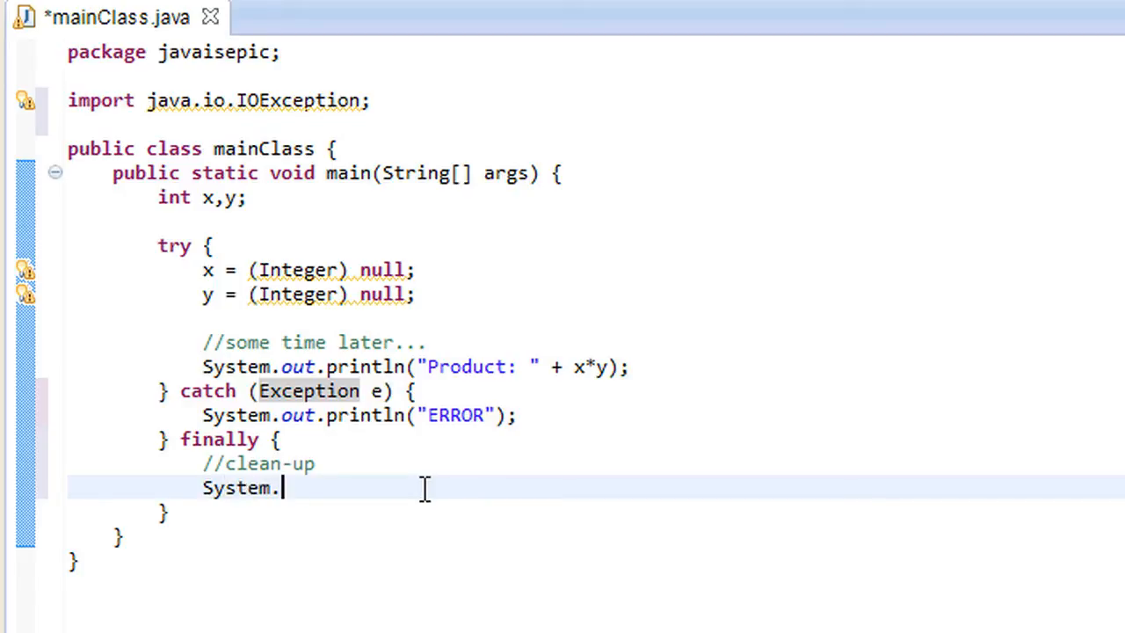
pyautogui.write('out.pri')
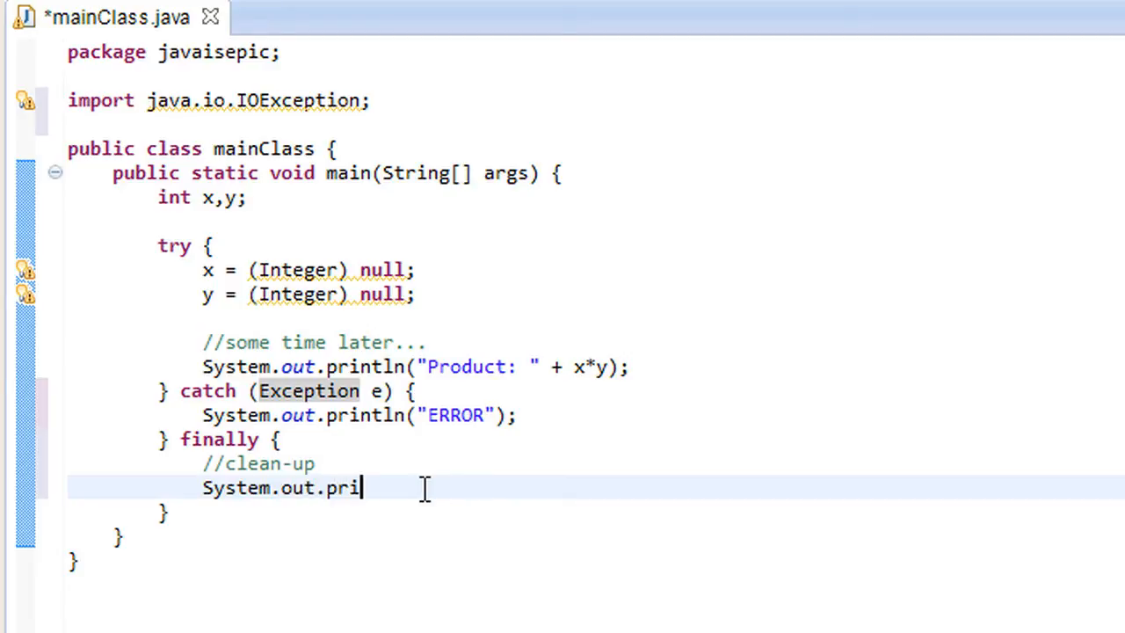
pyautogui.write('ntln("");')
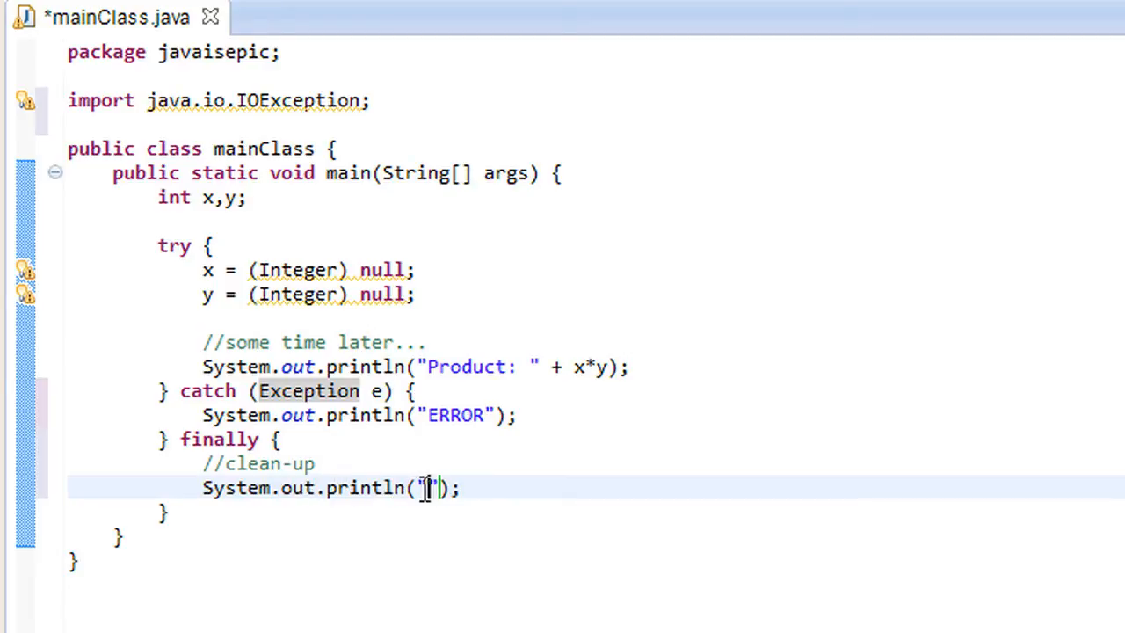
pyautogui.write('FInally')
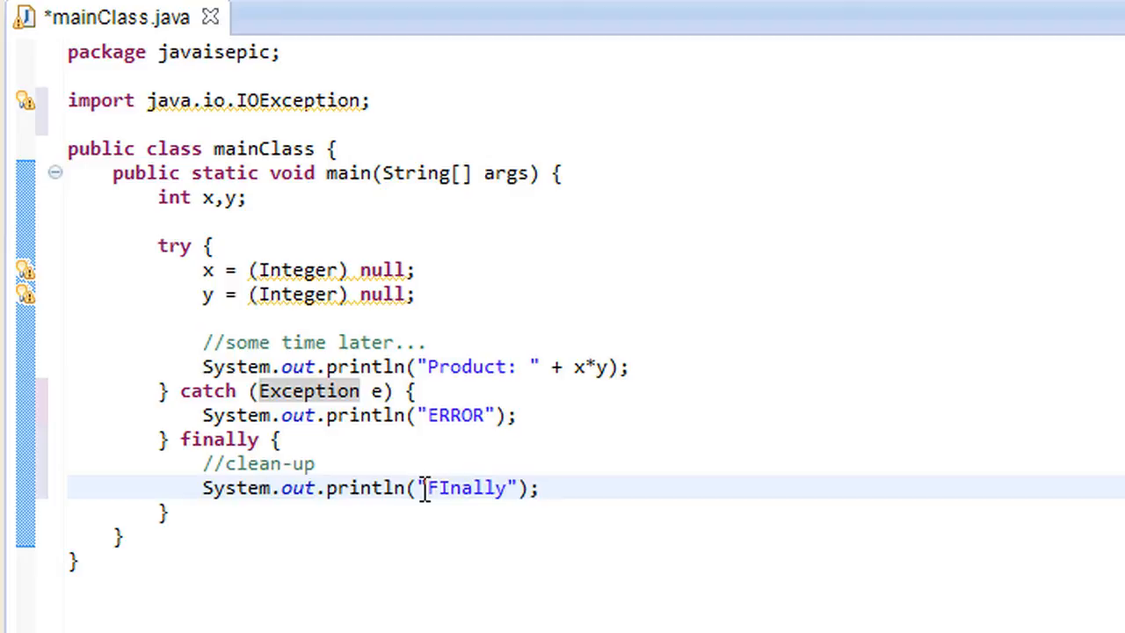
pyautogui.write('here')
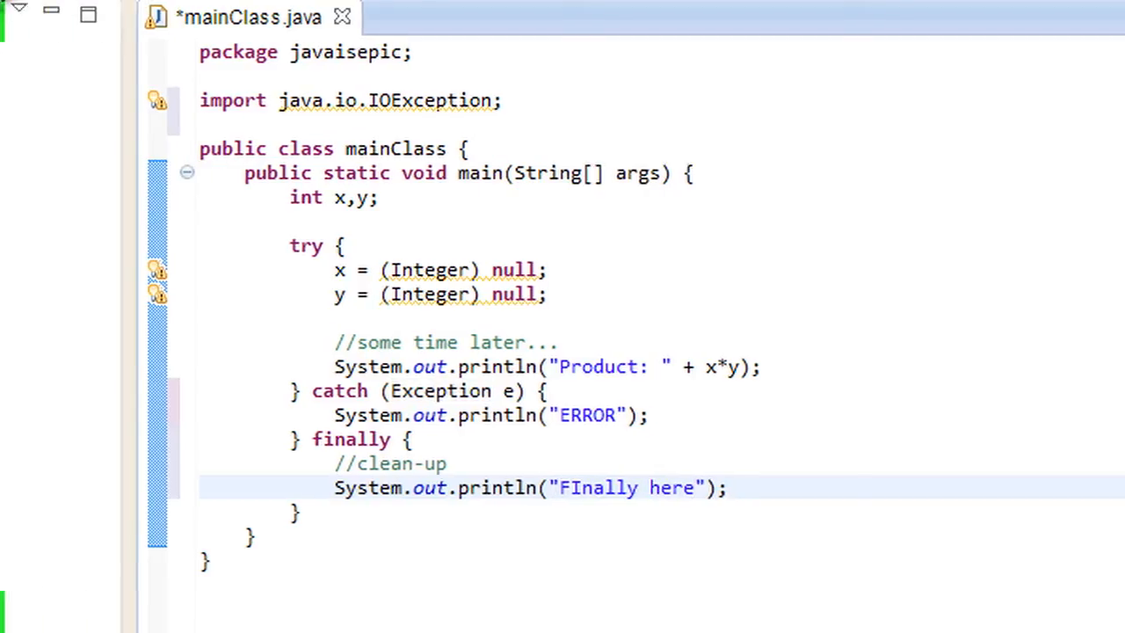
# - Run the program, confirming the Save and Launch dialog for mainClass.java
pyautogui.click(46, 25)
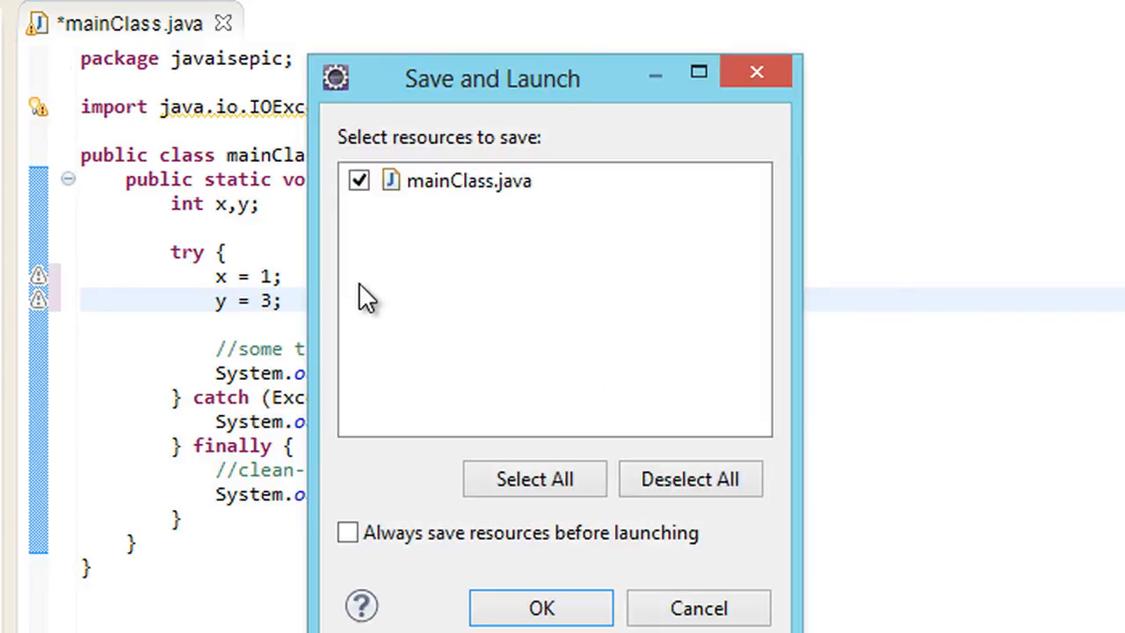
pyautogui.click(541, 608)
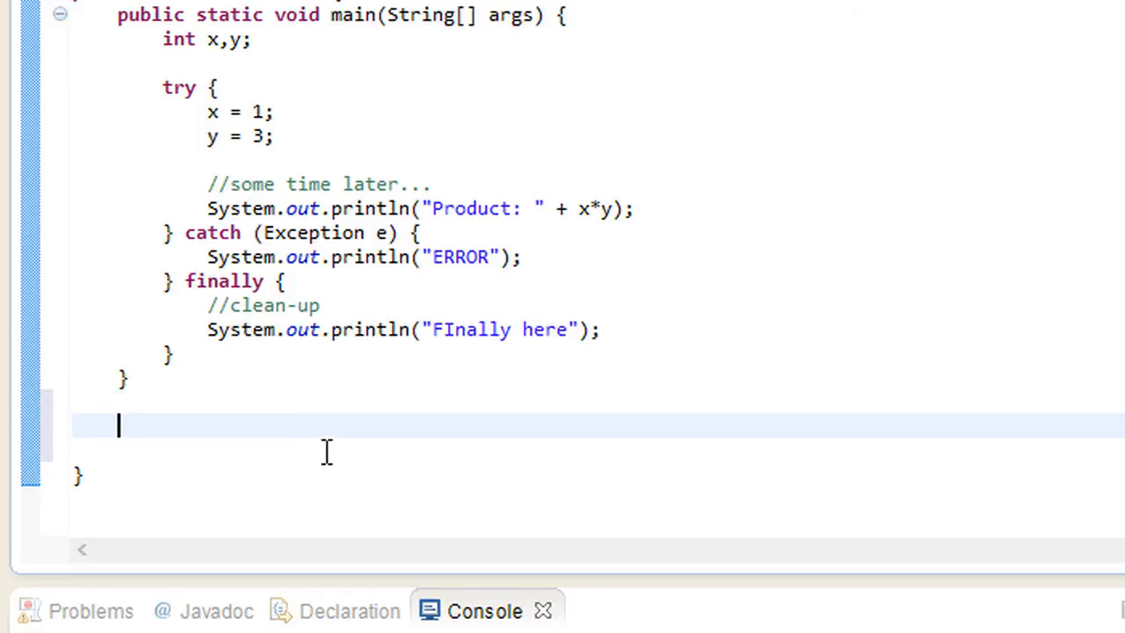
# - Write a public static void printString(String s) method that prints s
pyautogui.write('public staic')
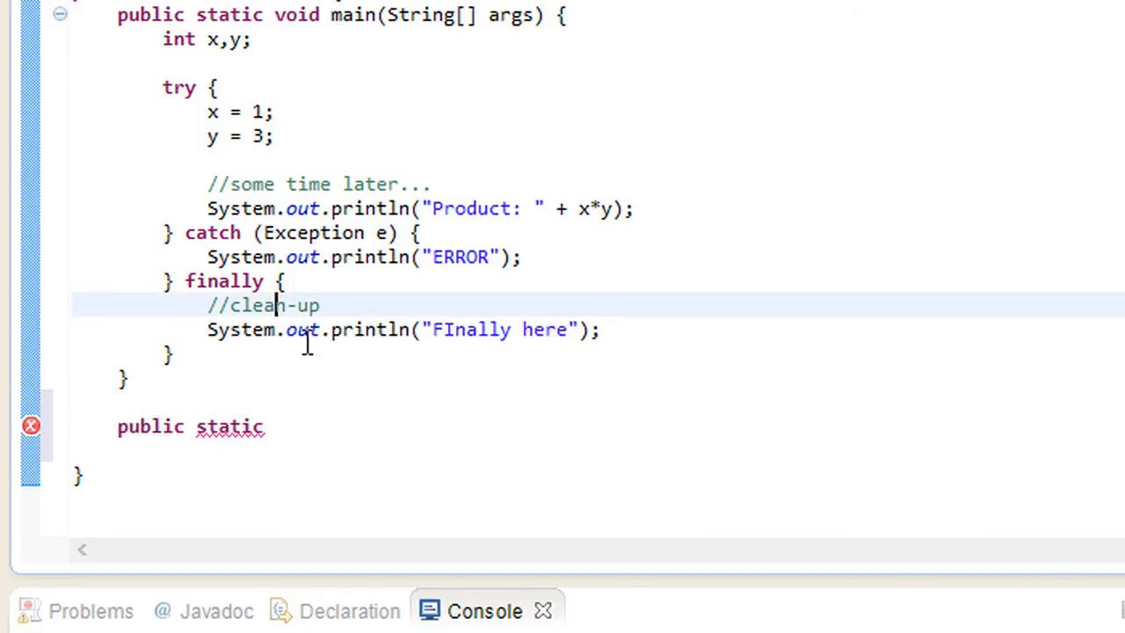
pyautogui.write('void printString(String')
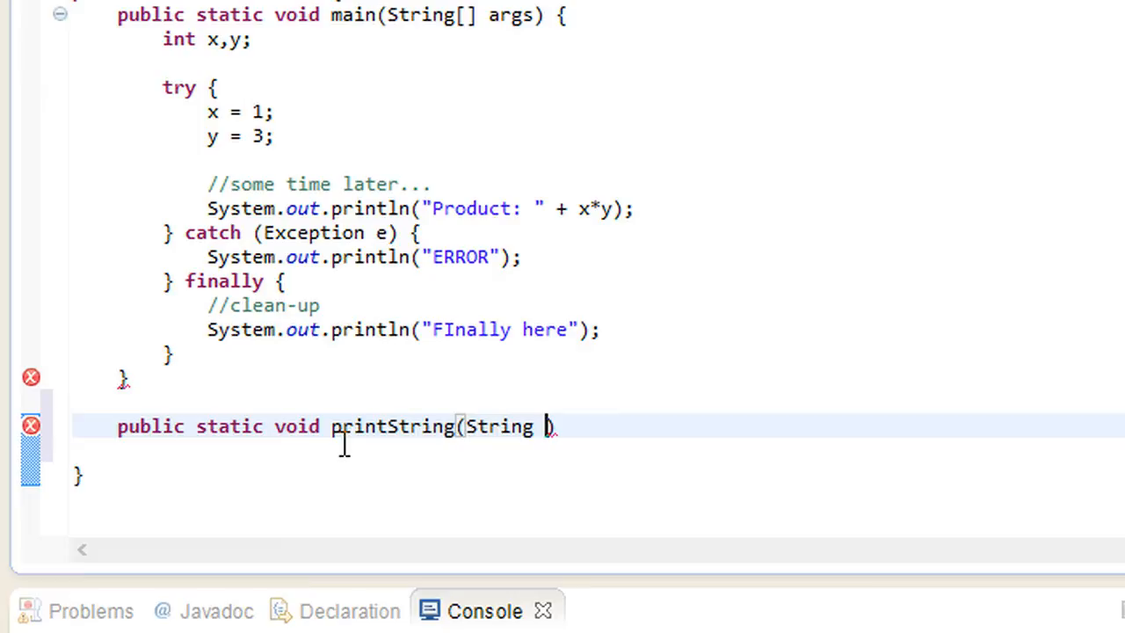
pyautogui.write('s)')
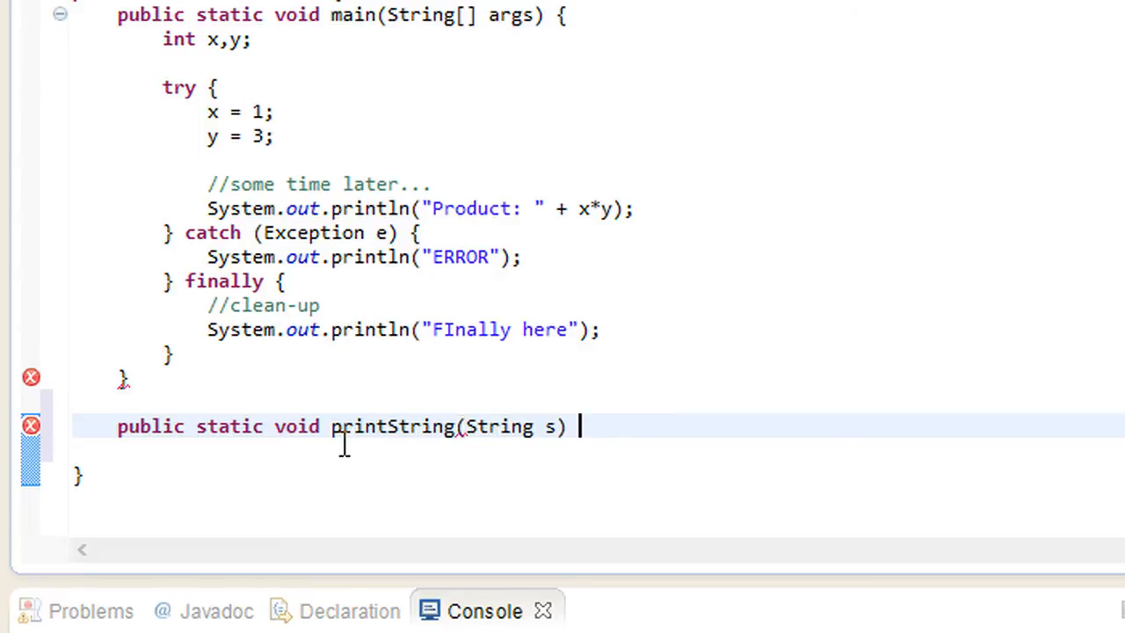
pyautogui.write('{')
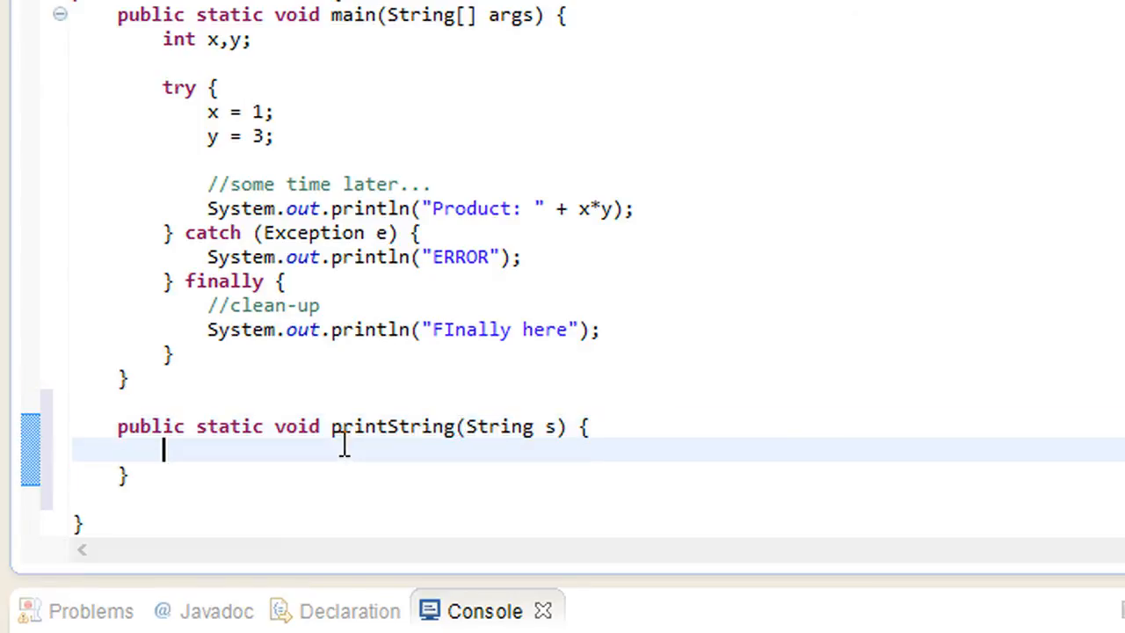
pyautogui.write('System.')
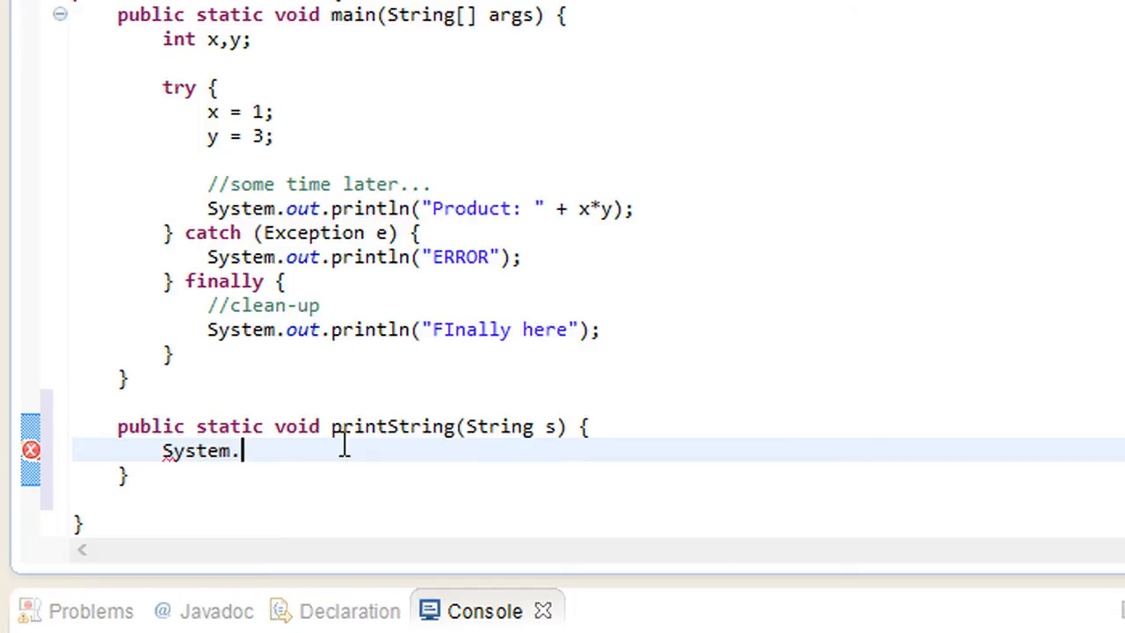
pyautogui.write('our.println();')
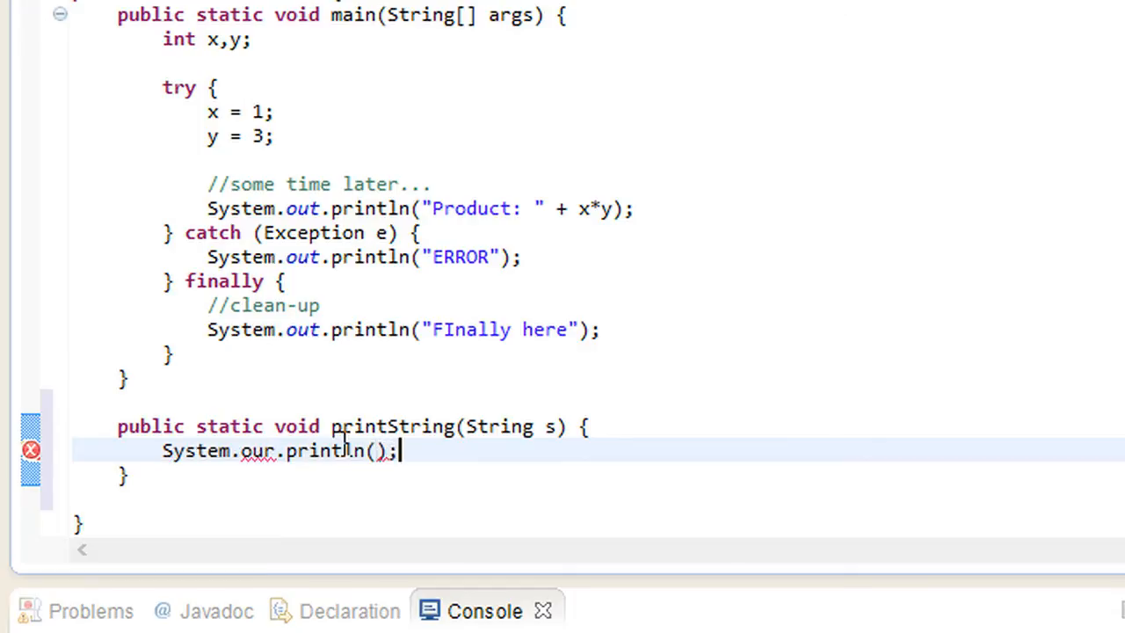
pyautogui.write('s')
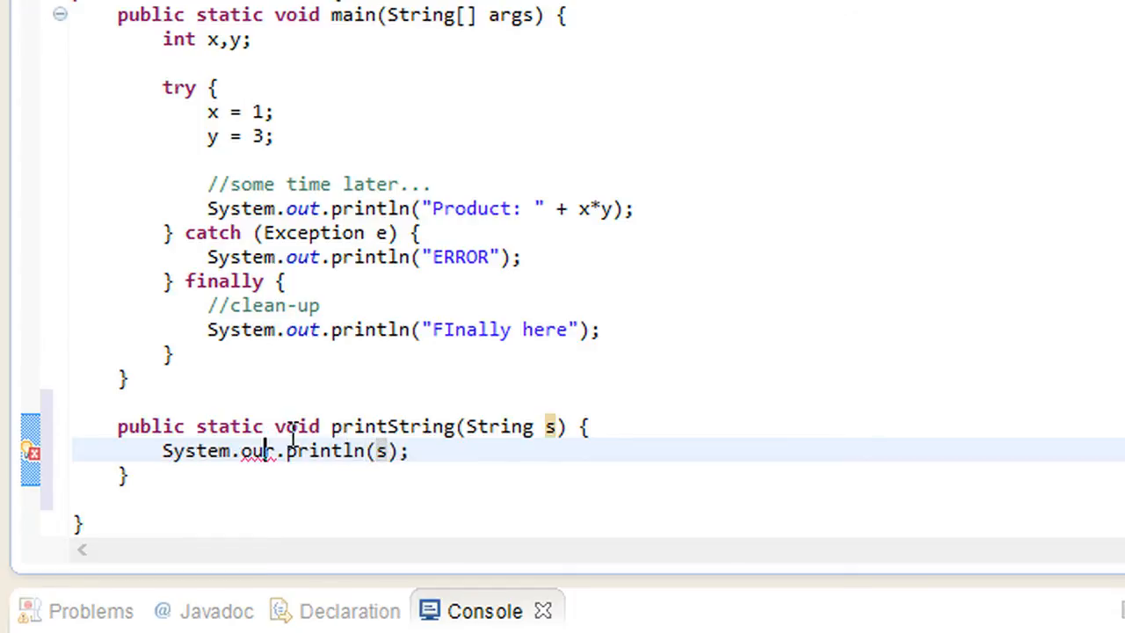
# - Declare printString throws NullPointerException, deleting a briefly added IOException
pyautogui.click(582, 427)
pyautogui.write('thr')
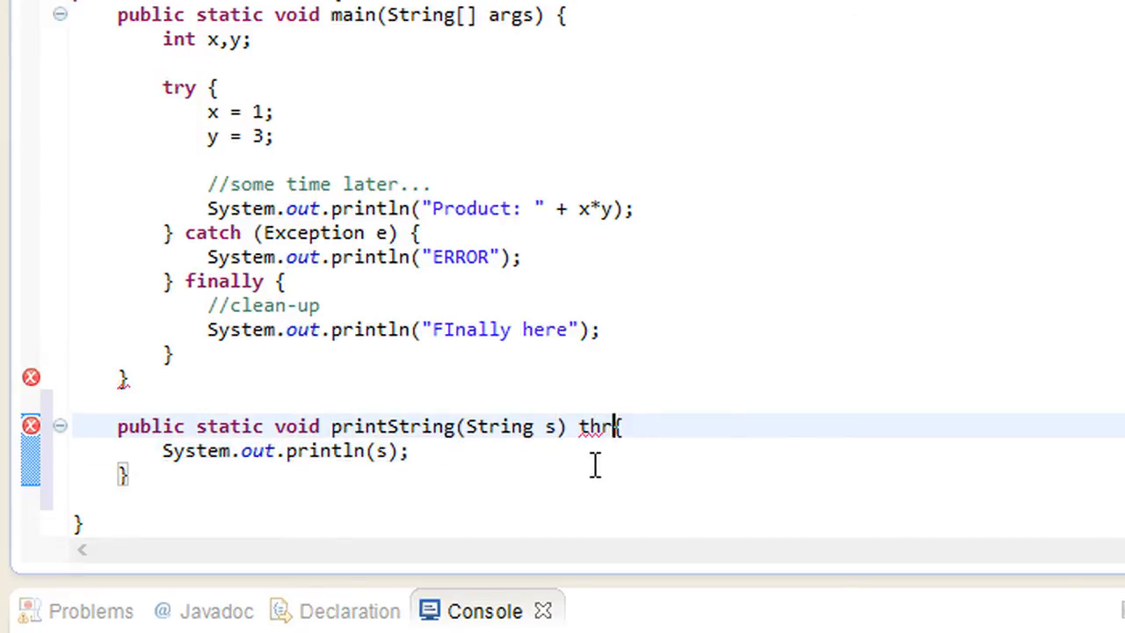
pyautogui.write('ow')
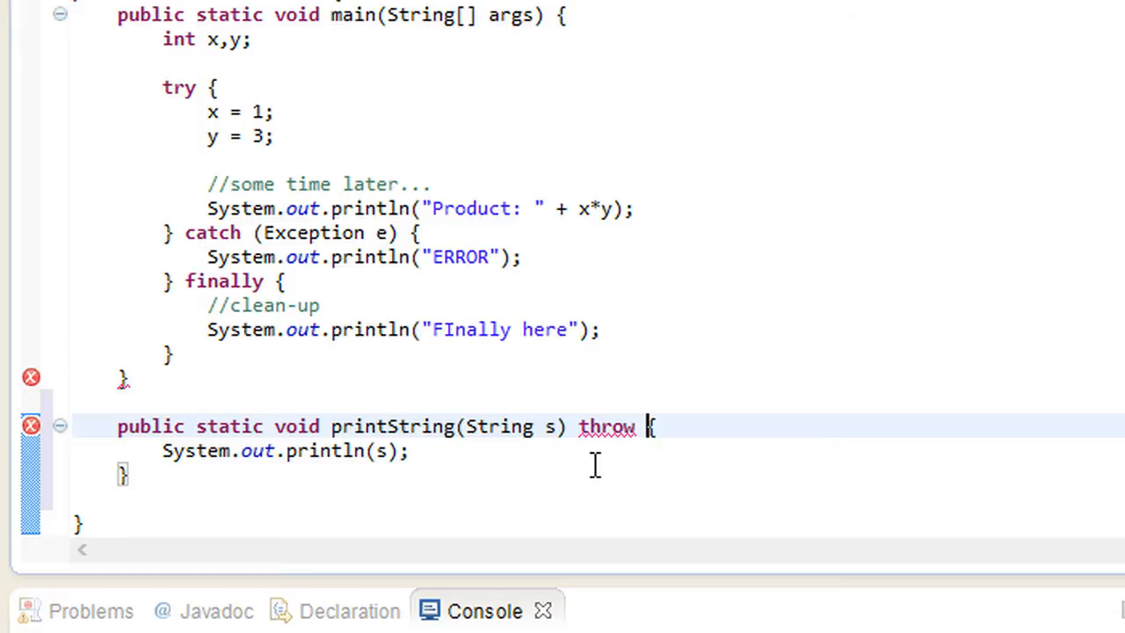
pyautogui.write('s')
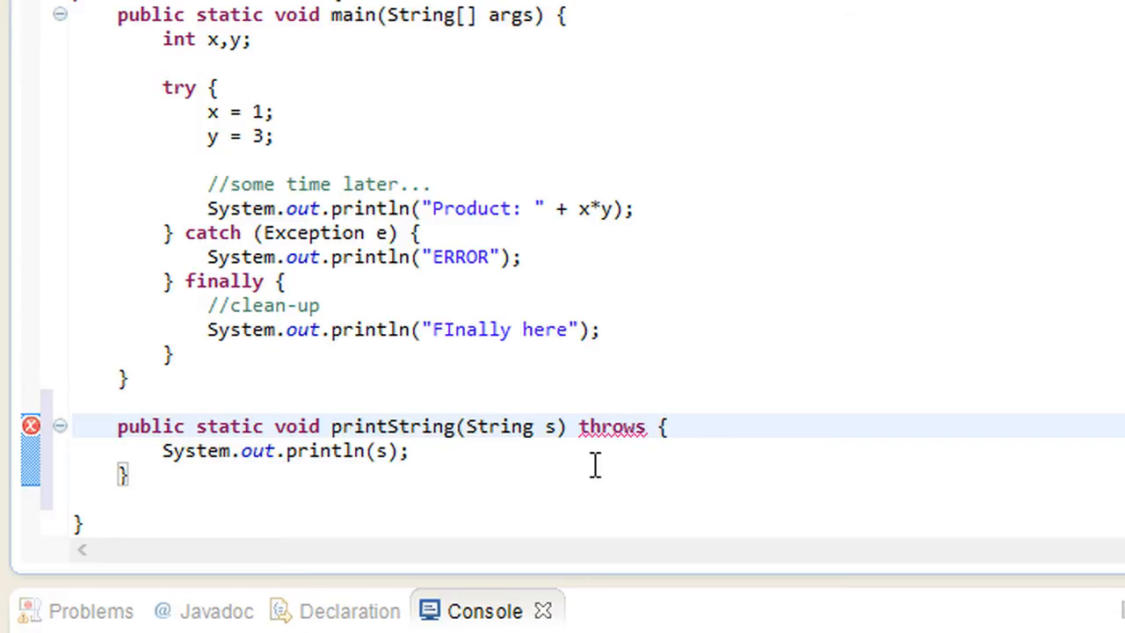
pyautogui.write('Null')
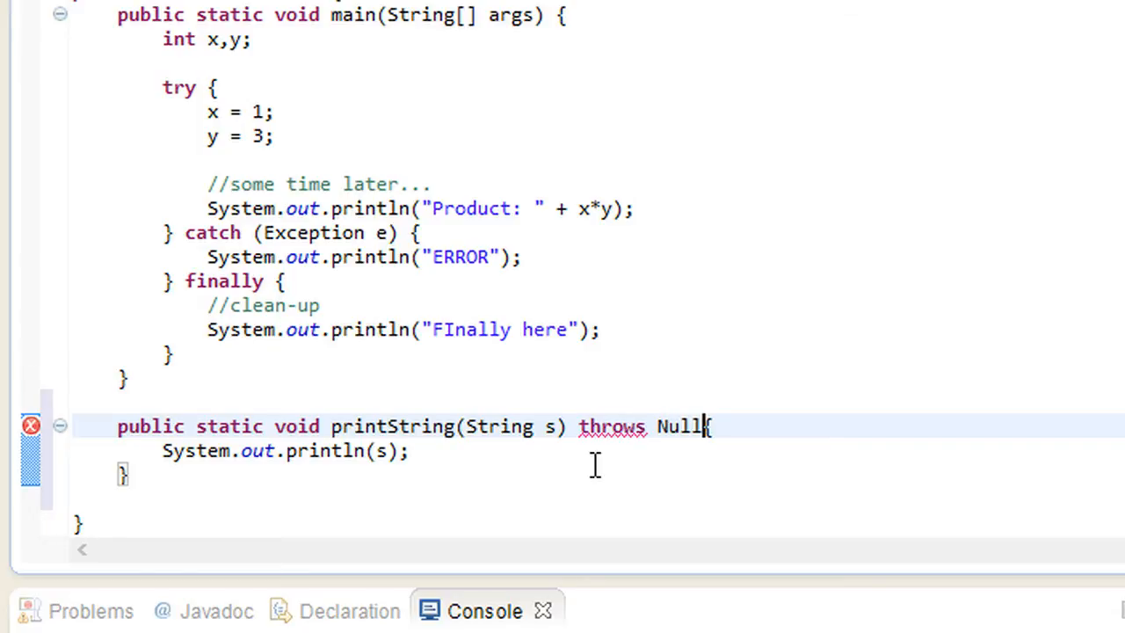
pyautogui.write('PointerException')
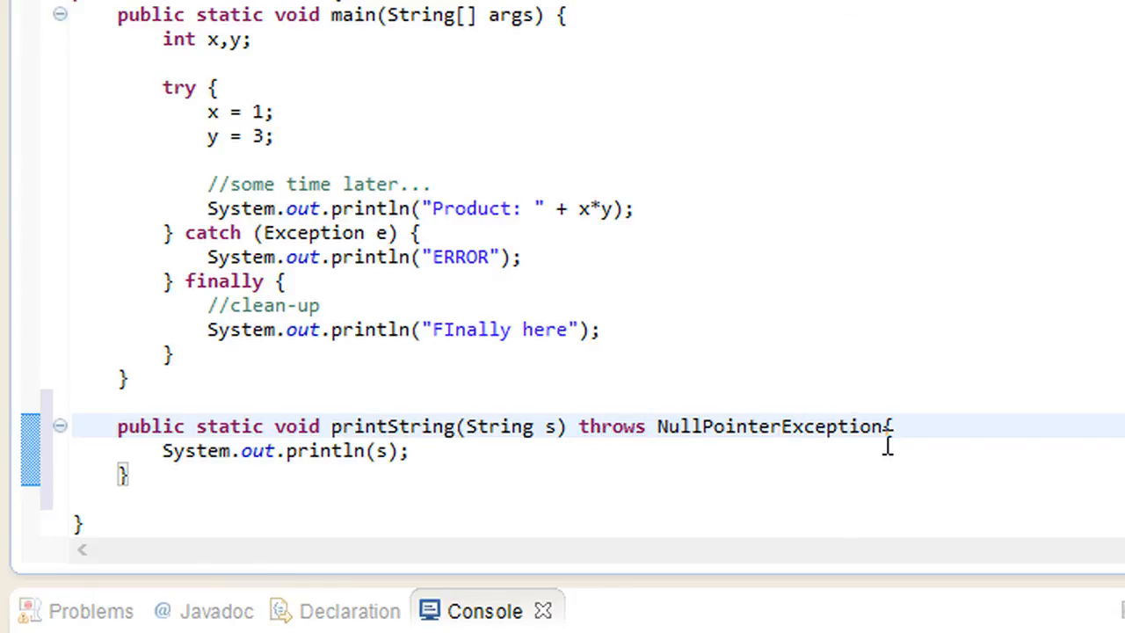
pyautogui.write('I')
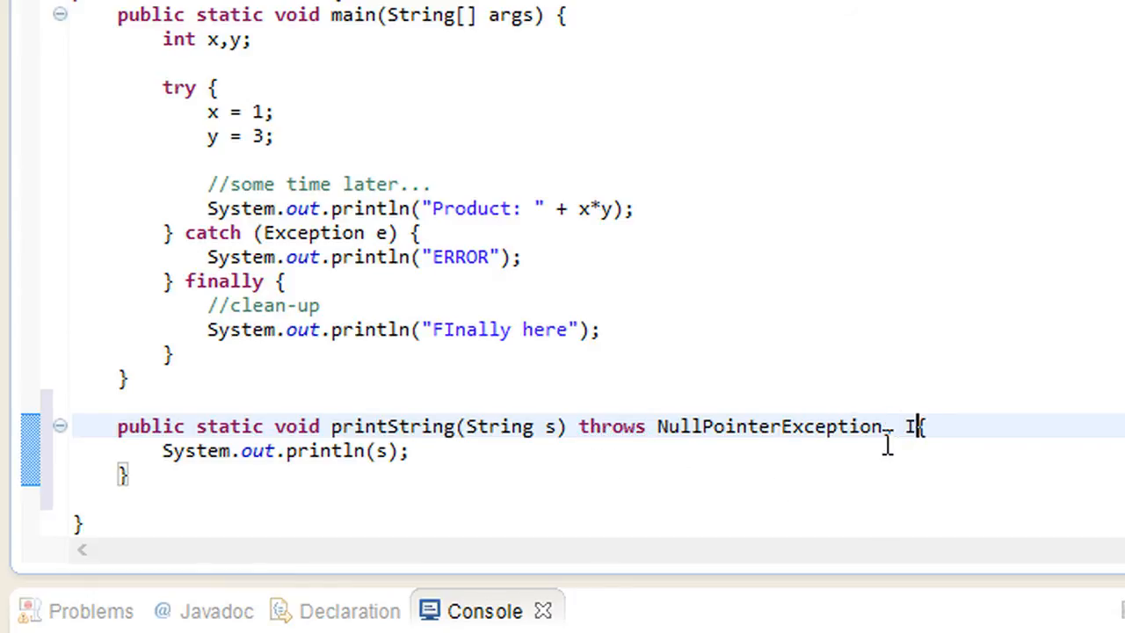
pyautogui.write('OException')
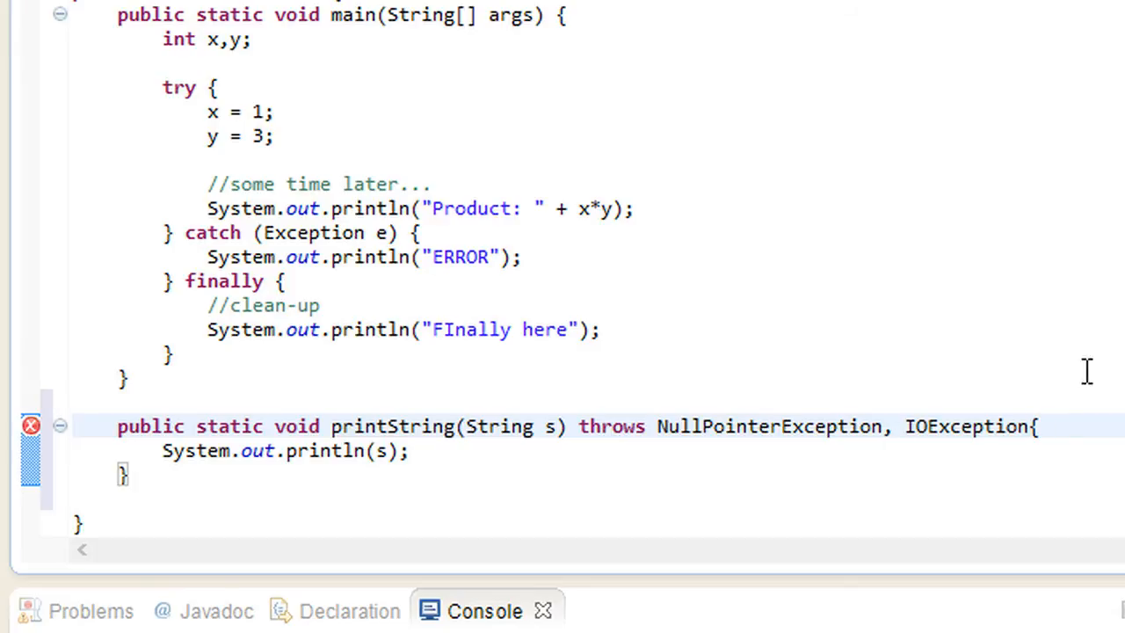
pyautogui.doubleClick(770, 427)
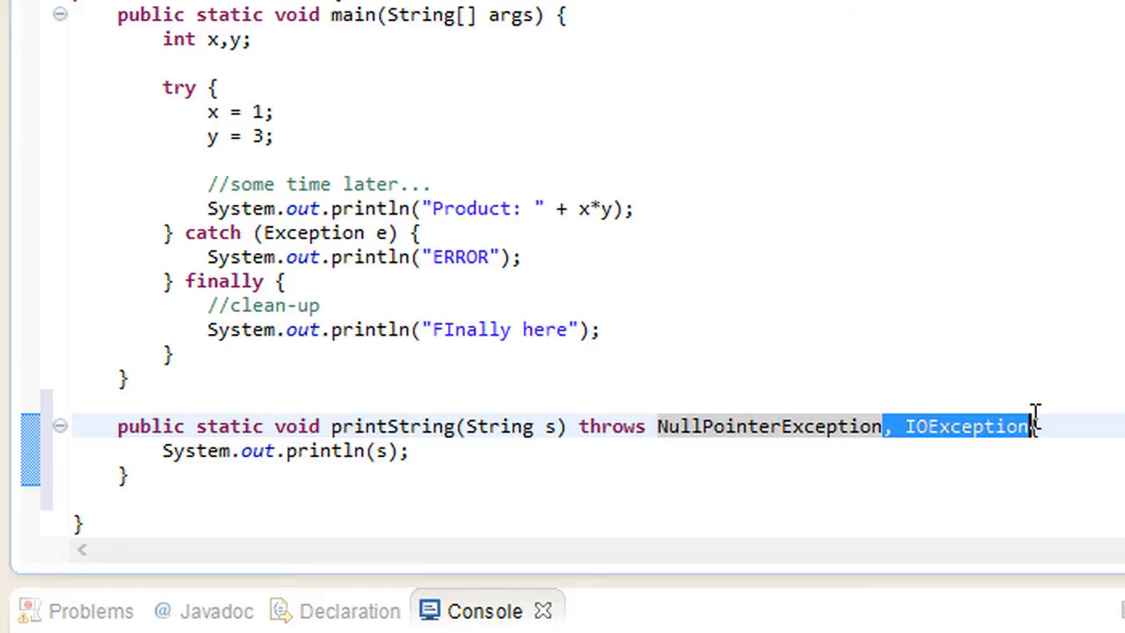
pyautogui.press('Delete')
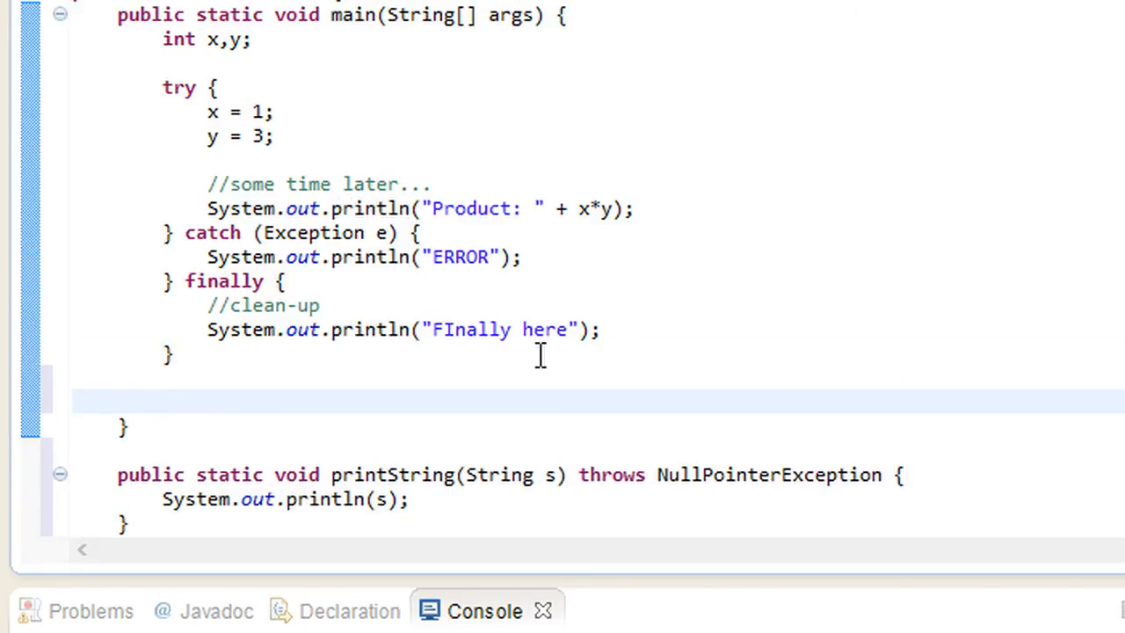
pyautogui.write('prtintString("");')
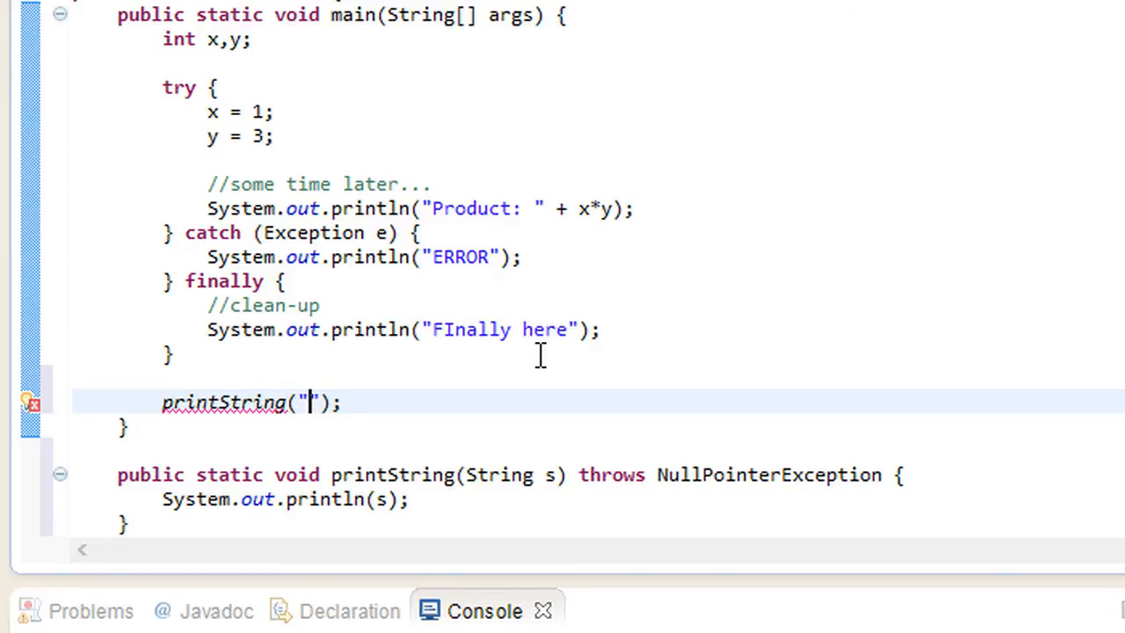
pyautogui.write('hi')
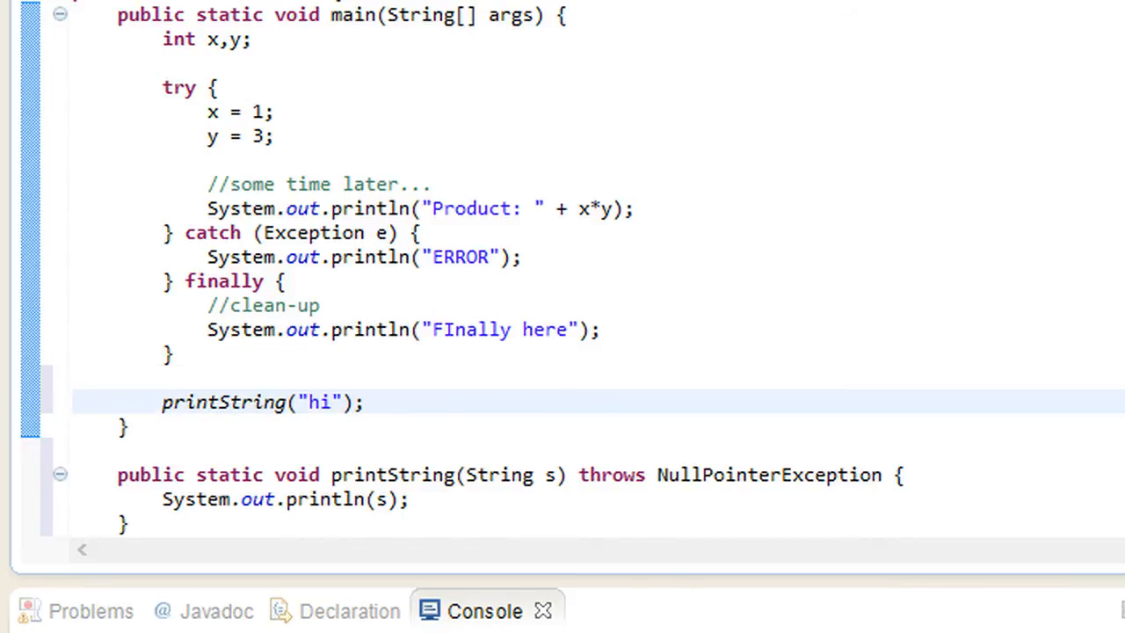
pyautogui.moveTo(373, 450)
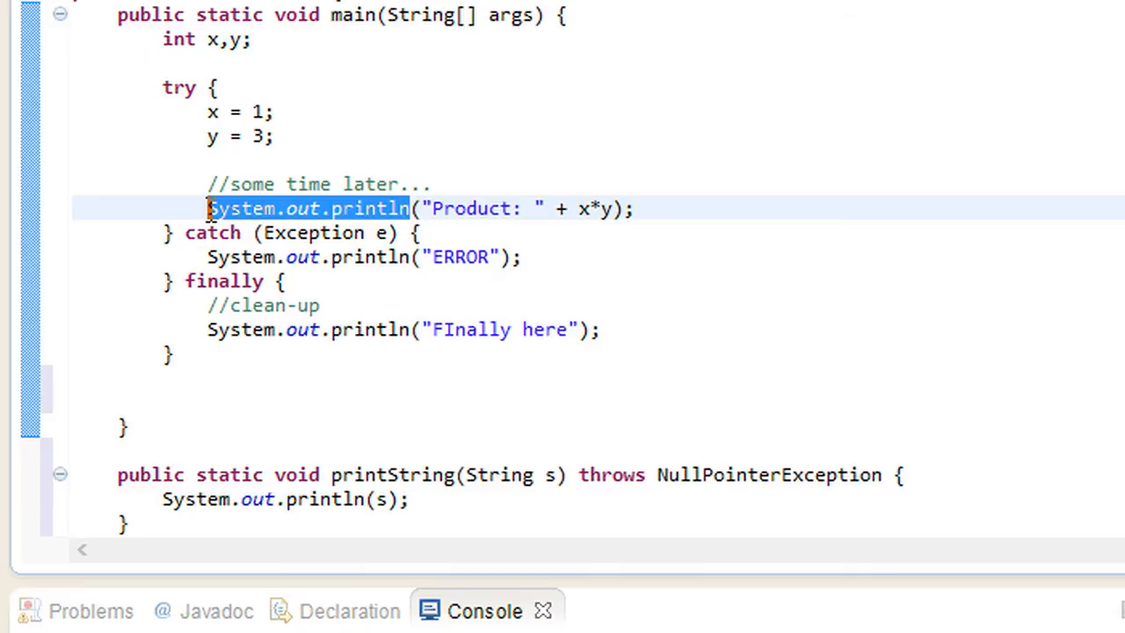
# - Call printString for the product in the try block and run it, confirming 'Product: 3' and 'FInally here'
pyautogui.write('printString')
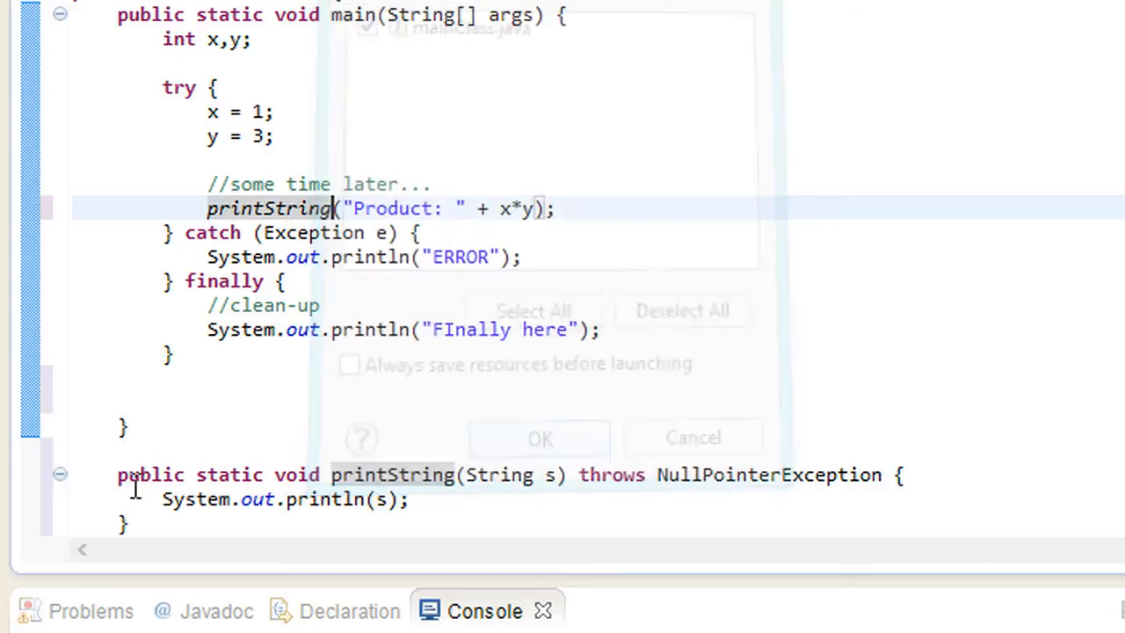
pyautogui.click(539, 438)
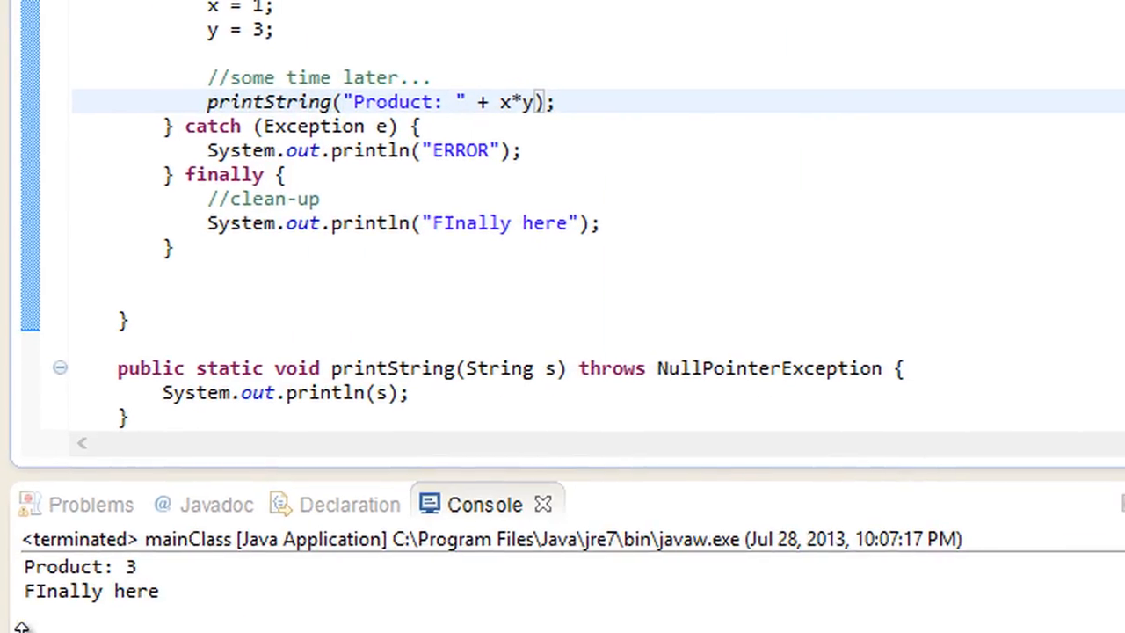
pyautogui.scroll(-3)
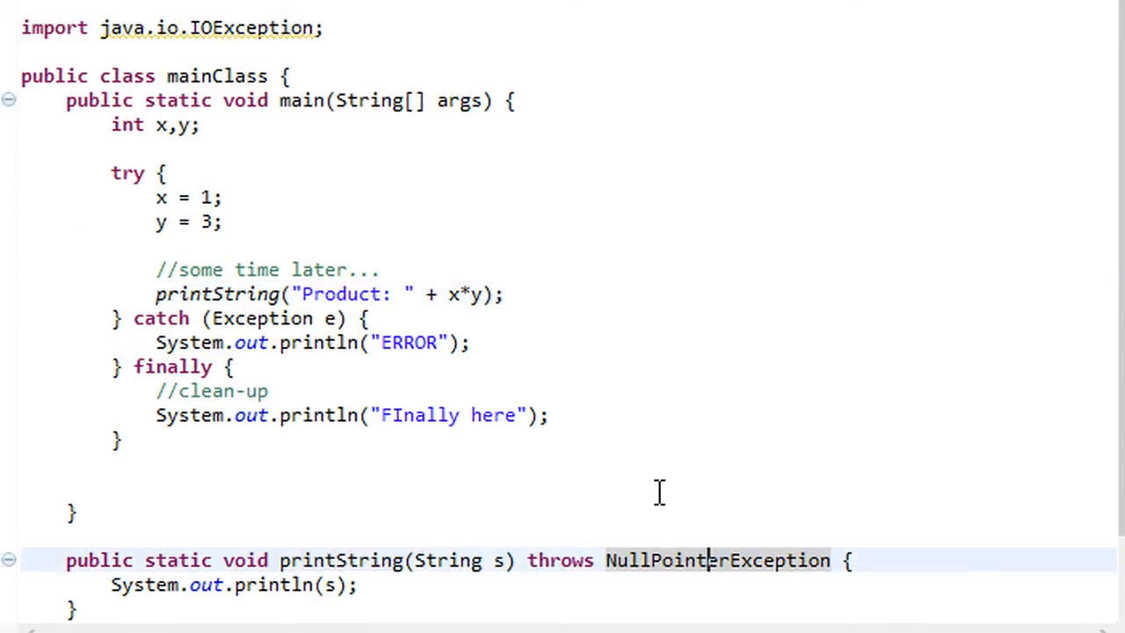
pyautogui.moveTo(584, 475)
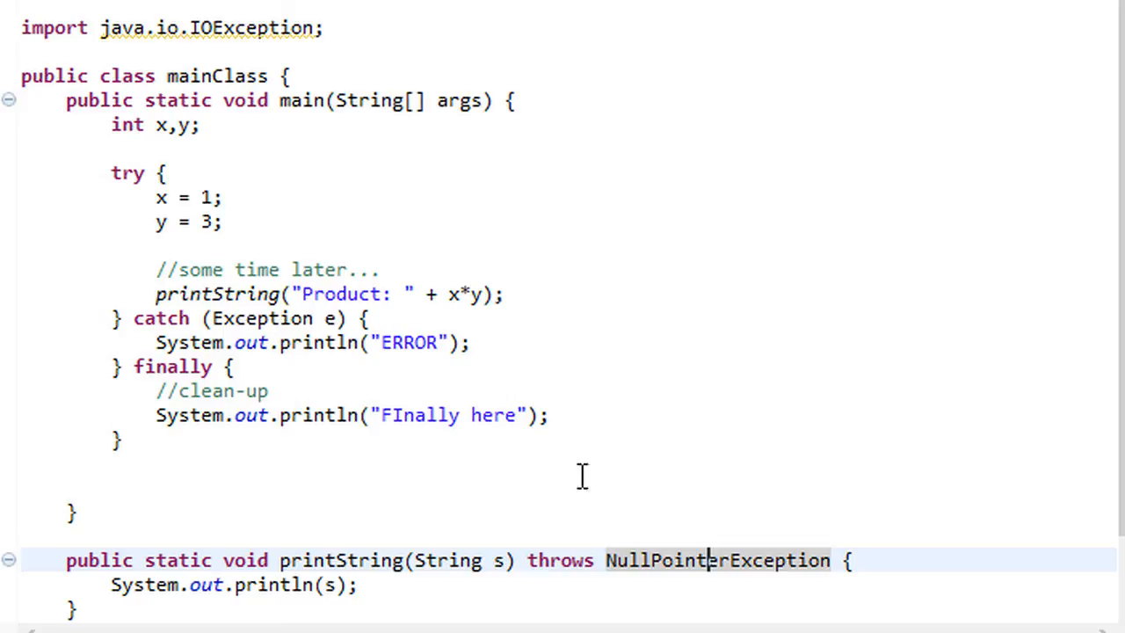
pyautogui.moveTo(788, 595)
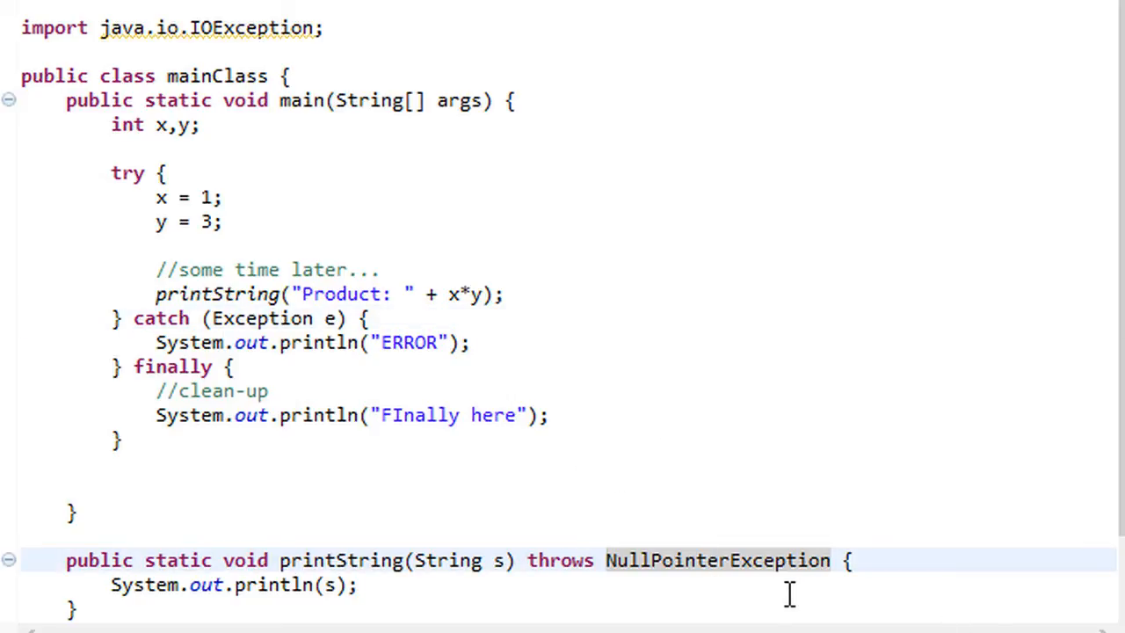
pyautogui.moveTo(7, 624)
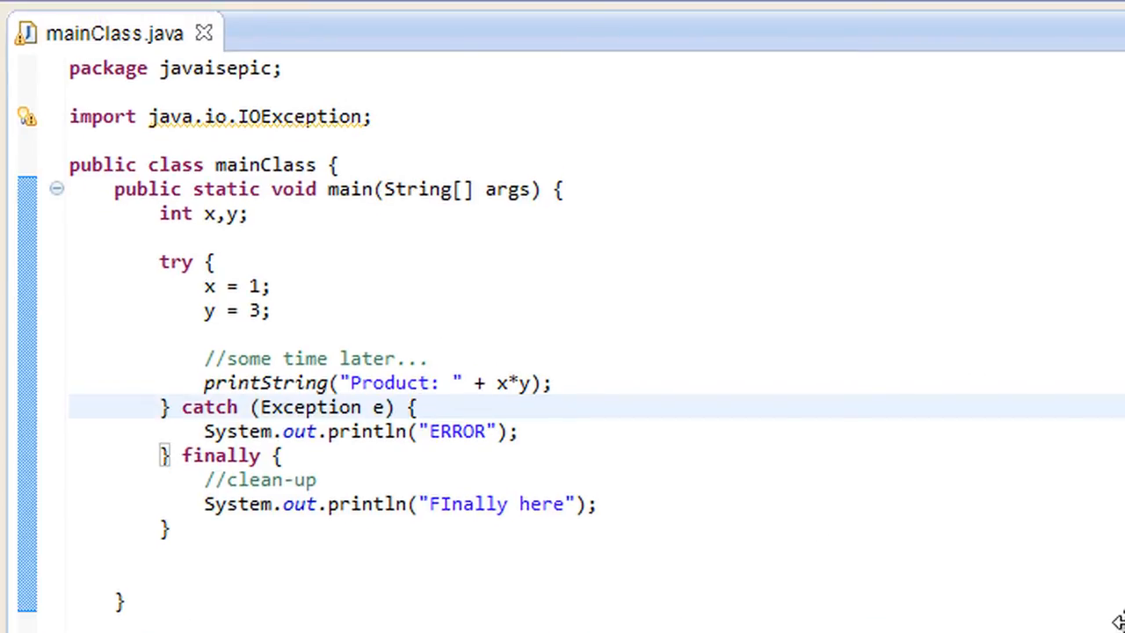
# - Change the catch clause to handle NullPointerException instead of Exception, still printing 'ERROR'
pyautogui.scroll(-3)
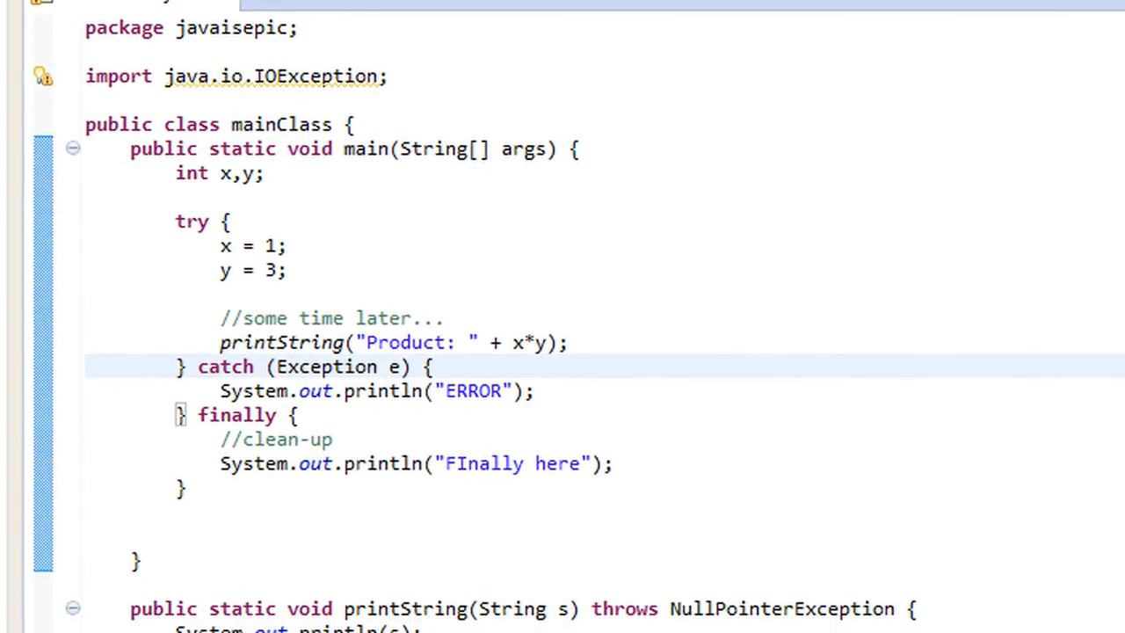
pyautogui.scroll(-3)
pyautogui.write('NullPointer')
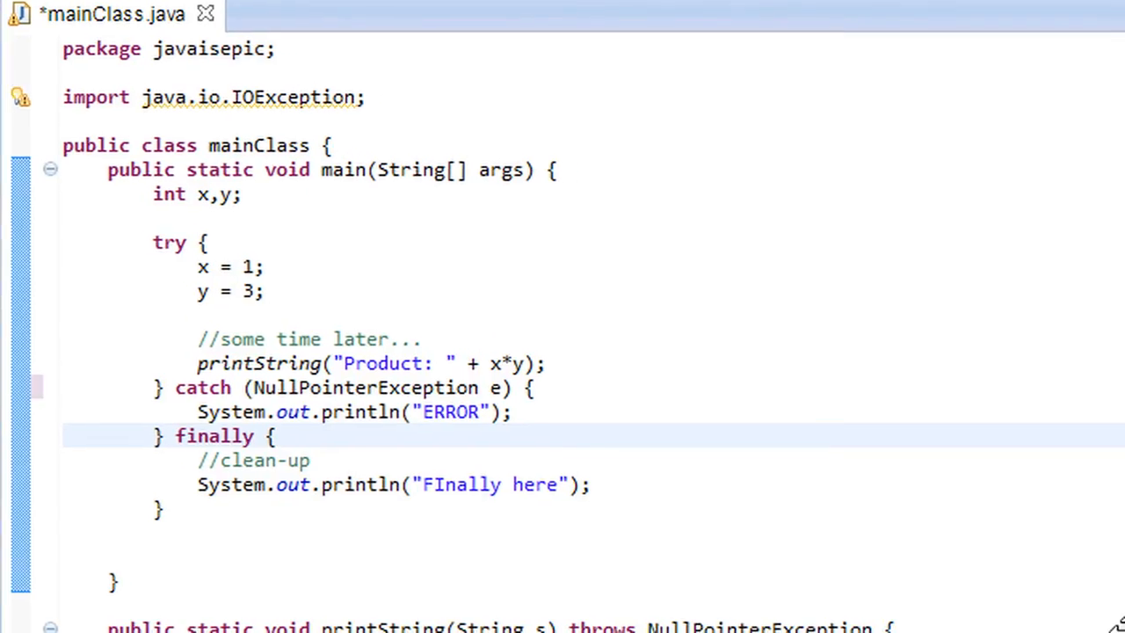
pyautogui.scroll(-3)
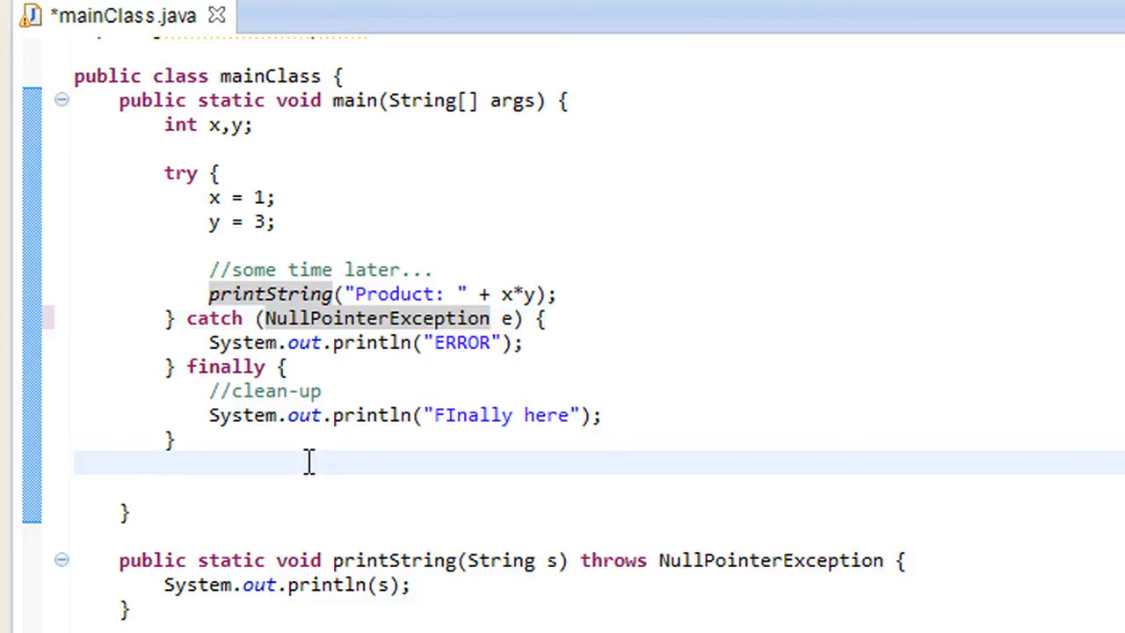
pyautogui.moveTo(310, 464)
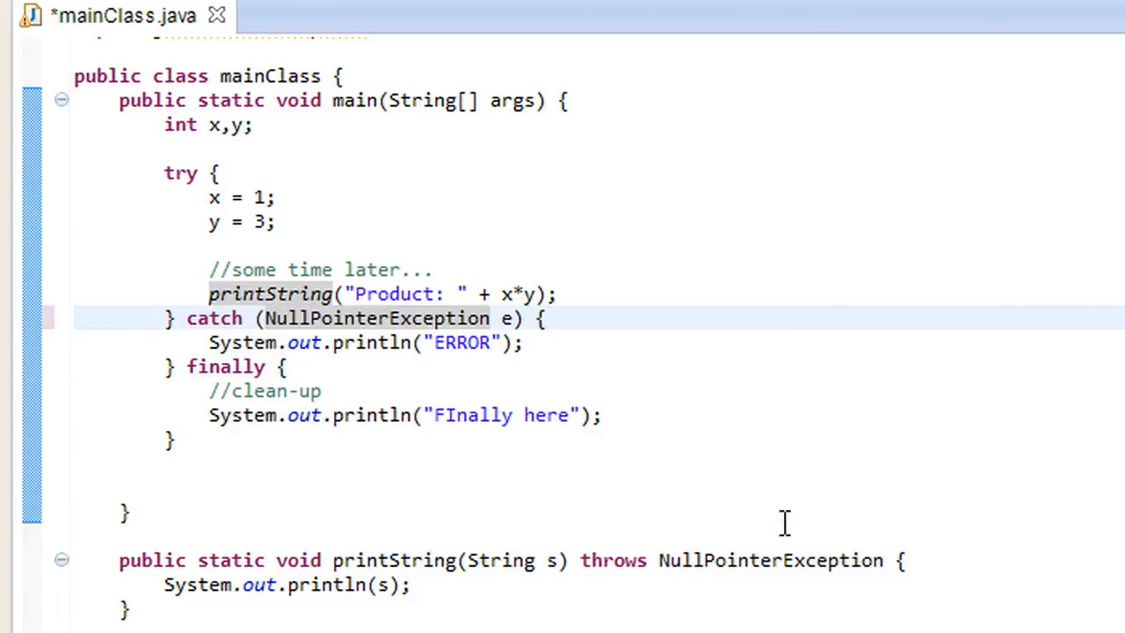
pyautogui.moveTo(527, 245)
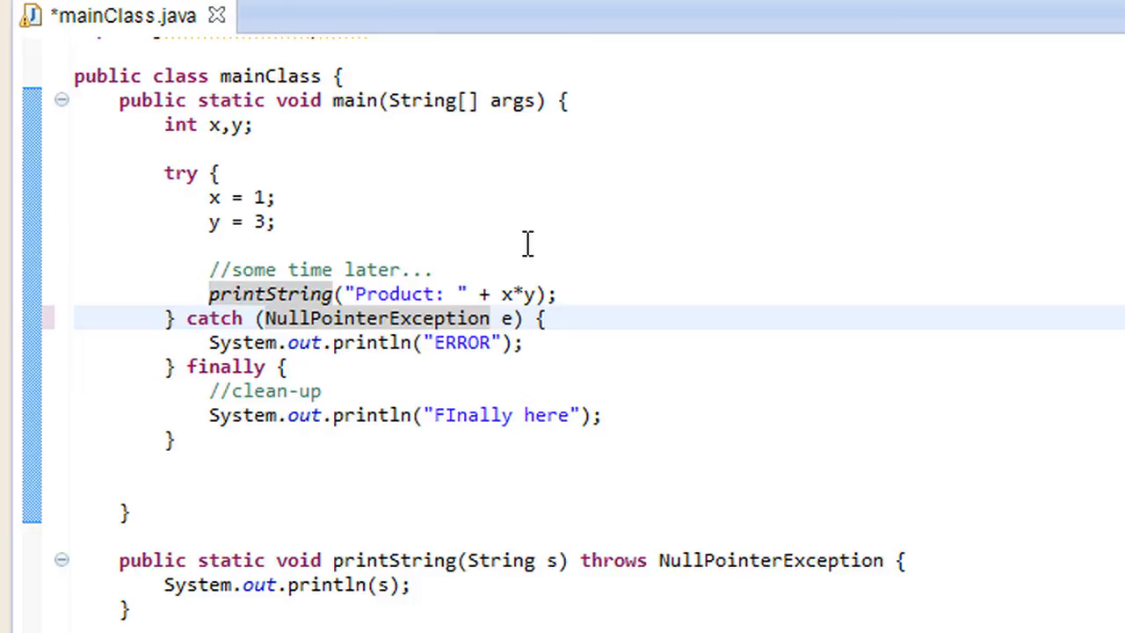